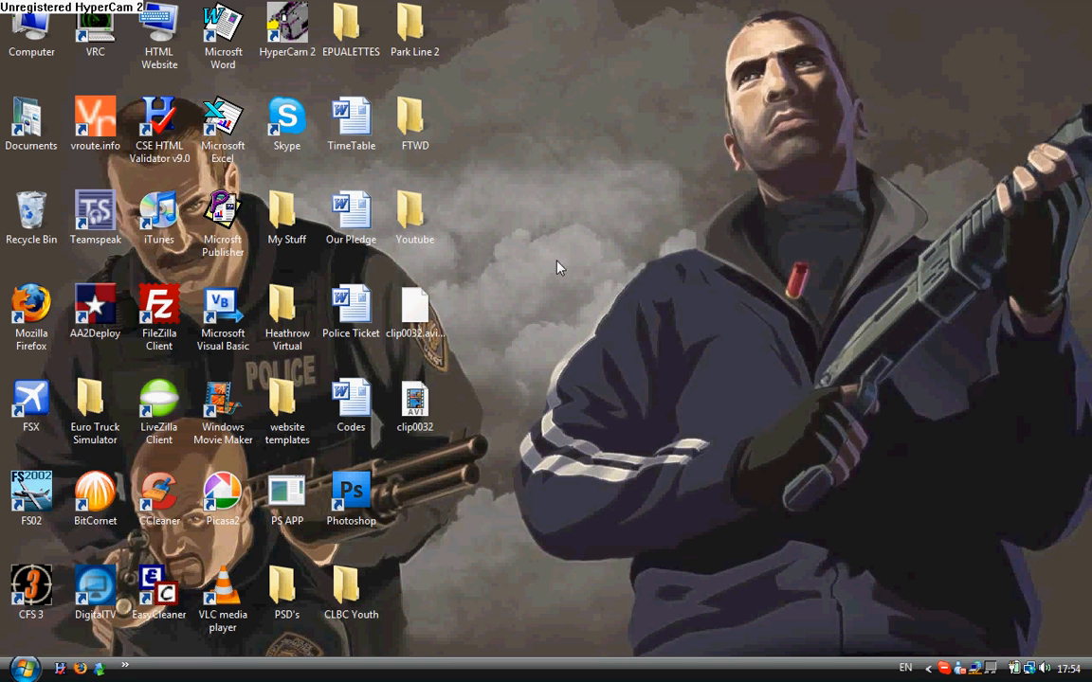
pyautogui.moveTo(508, 498)
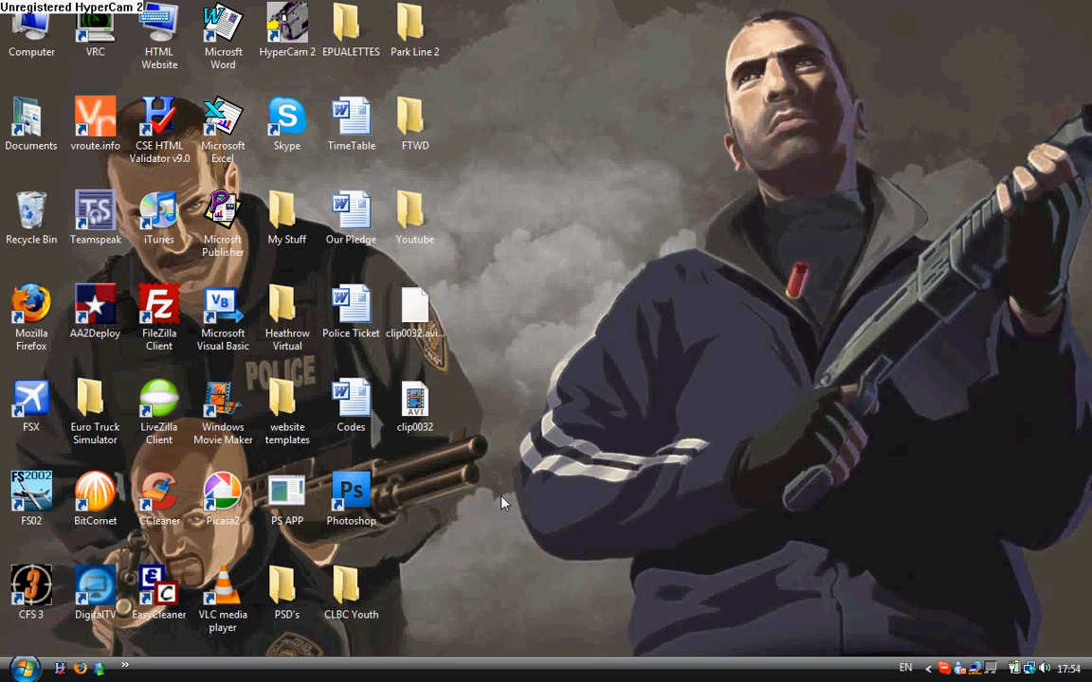
pyautogui.moveTo(500, 502)
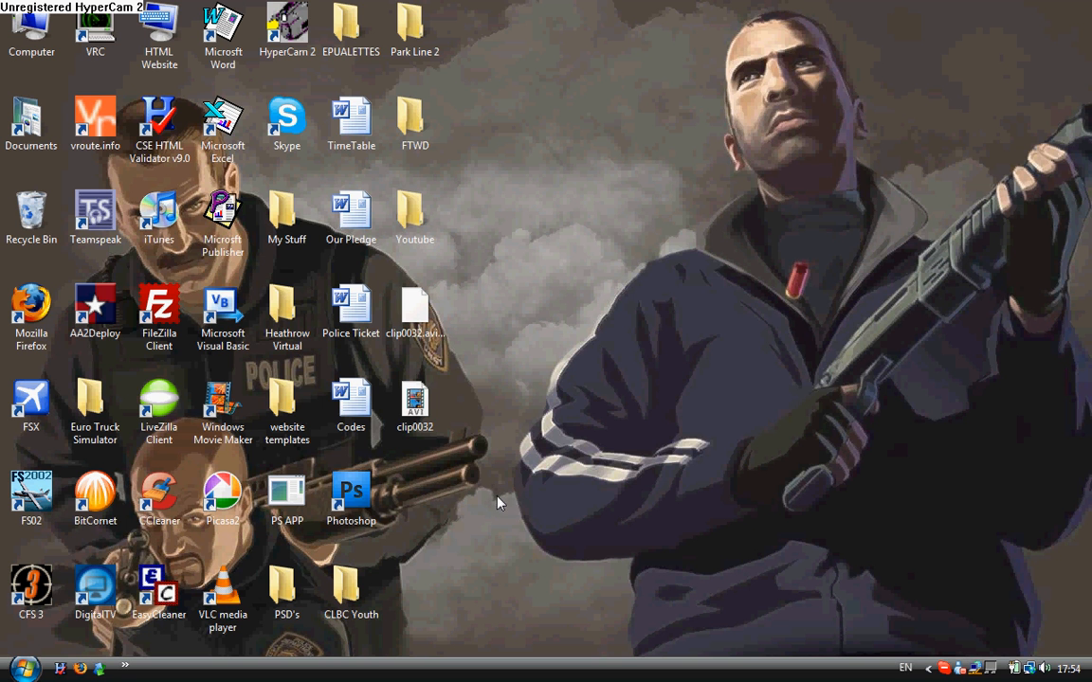
# Launch Photoshop from its shortcut and quit the serial-number setup to reach the empty workspace.
pyautogui.click(351, 493)
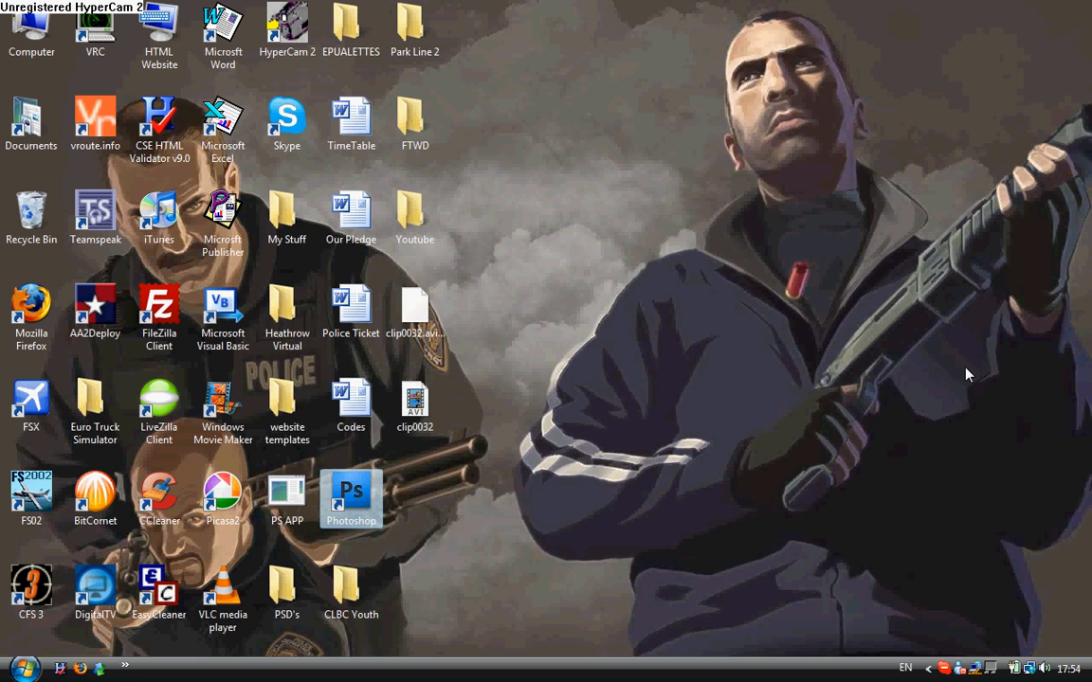
pyautogui.doubleClick(349, 493)
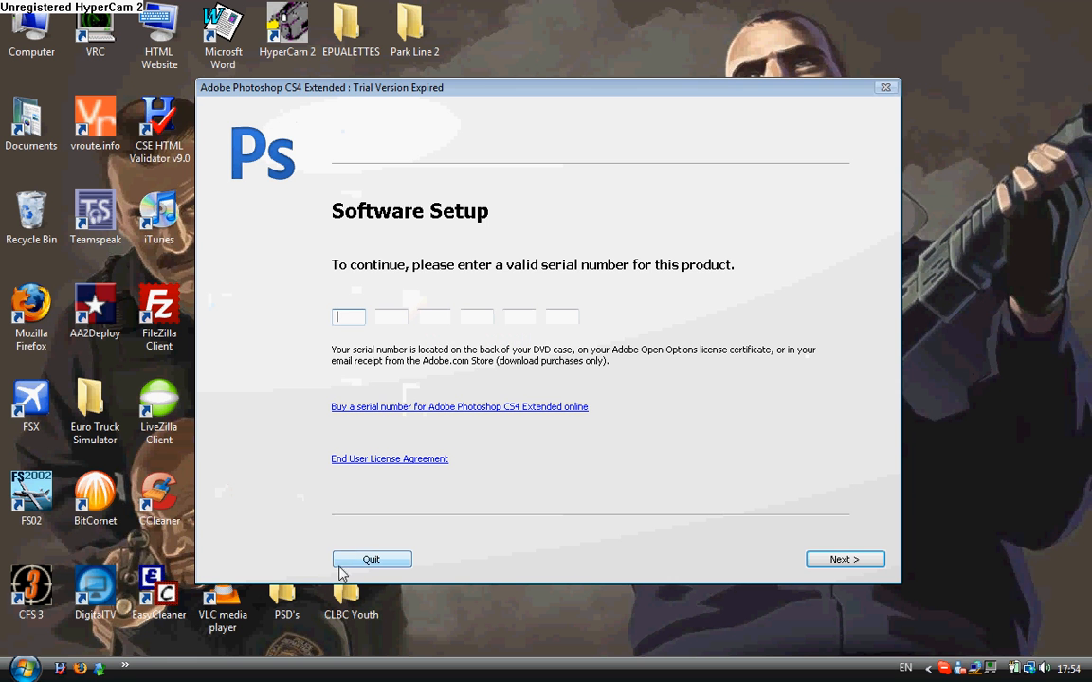
pyautogui.click(372, 559)
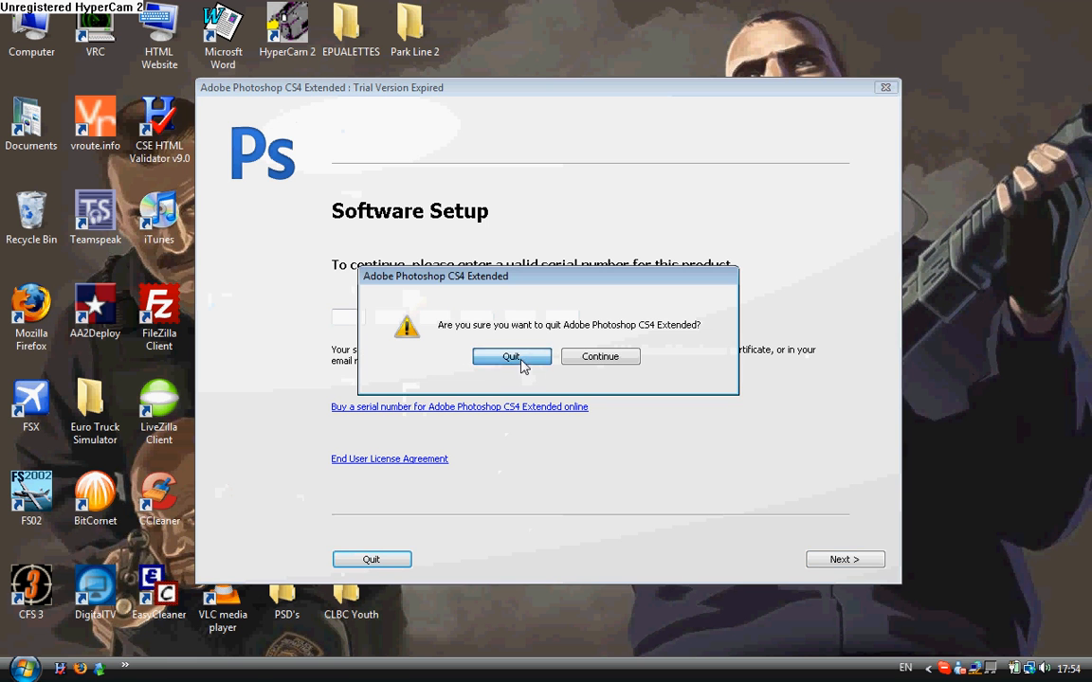
pyautogui.click(512, 357)
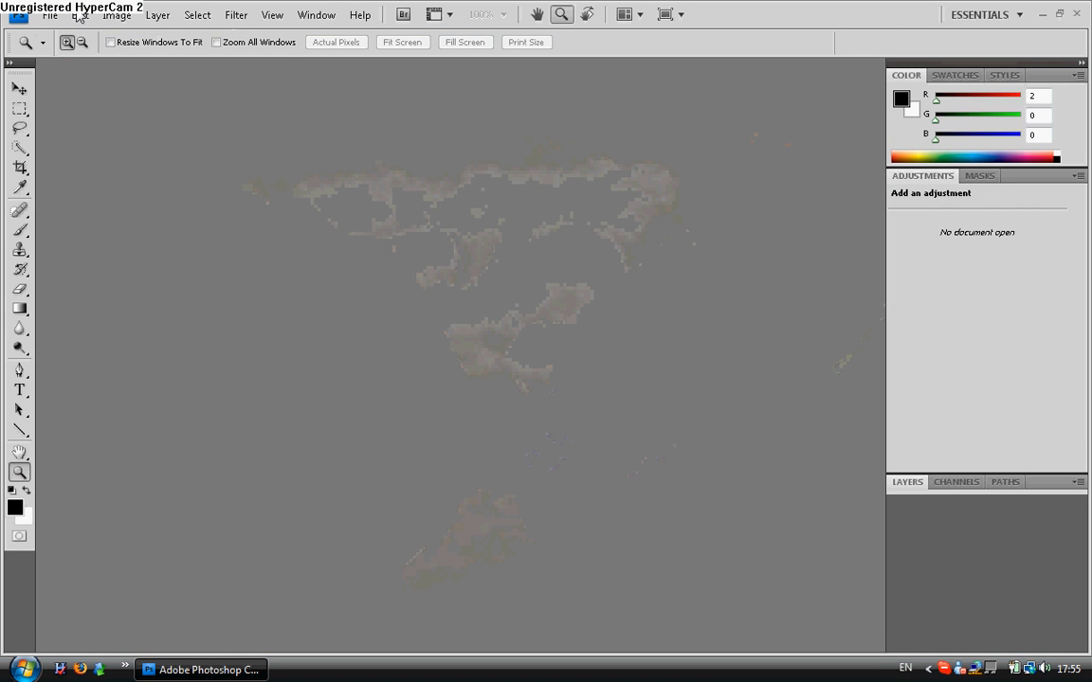
# Create a new wide white document and choose the Rounded Rectangle Tool.
pyautogui.click(61, 15)
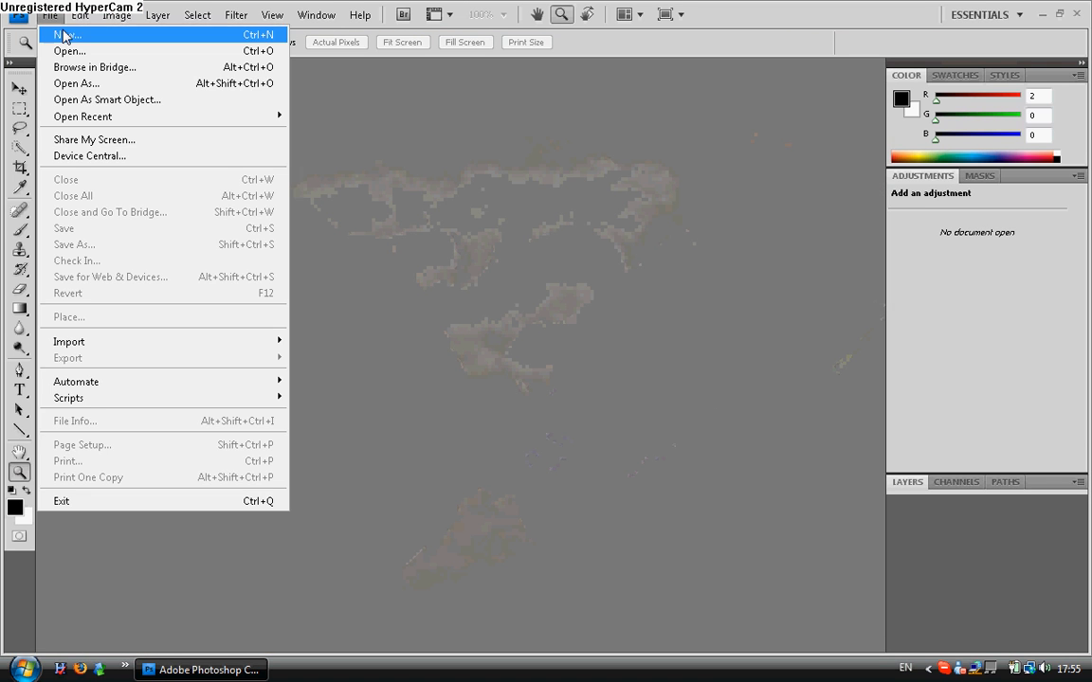
pyautogui.click(67, 36)
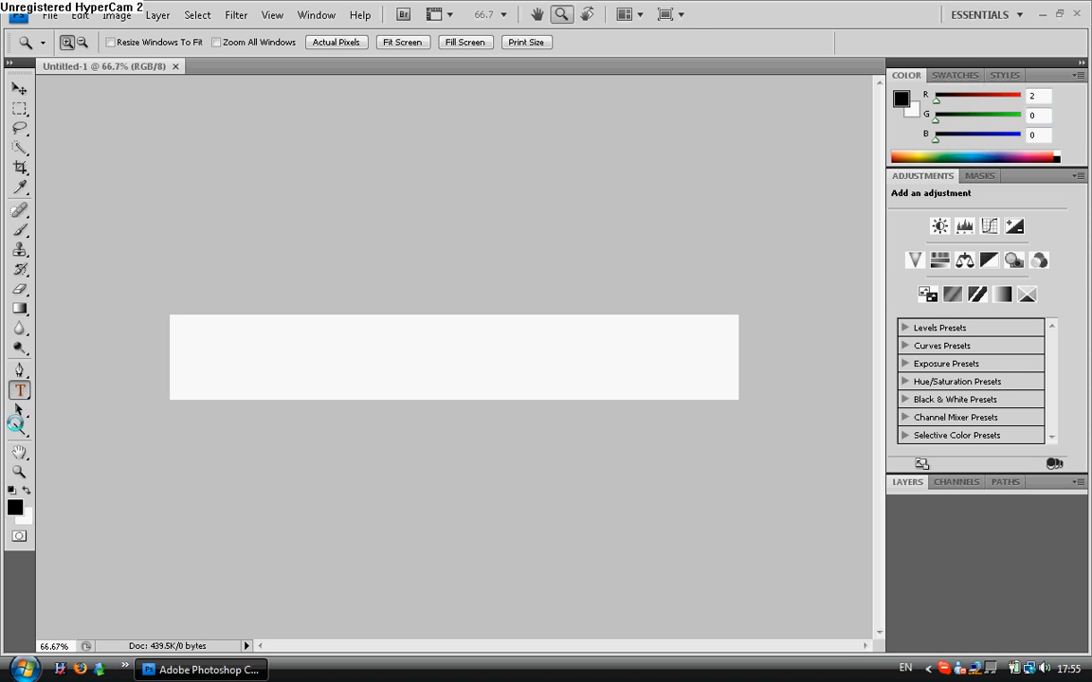
pyautogui.click(19, 429)
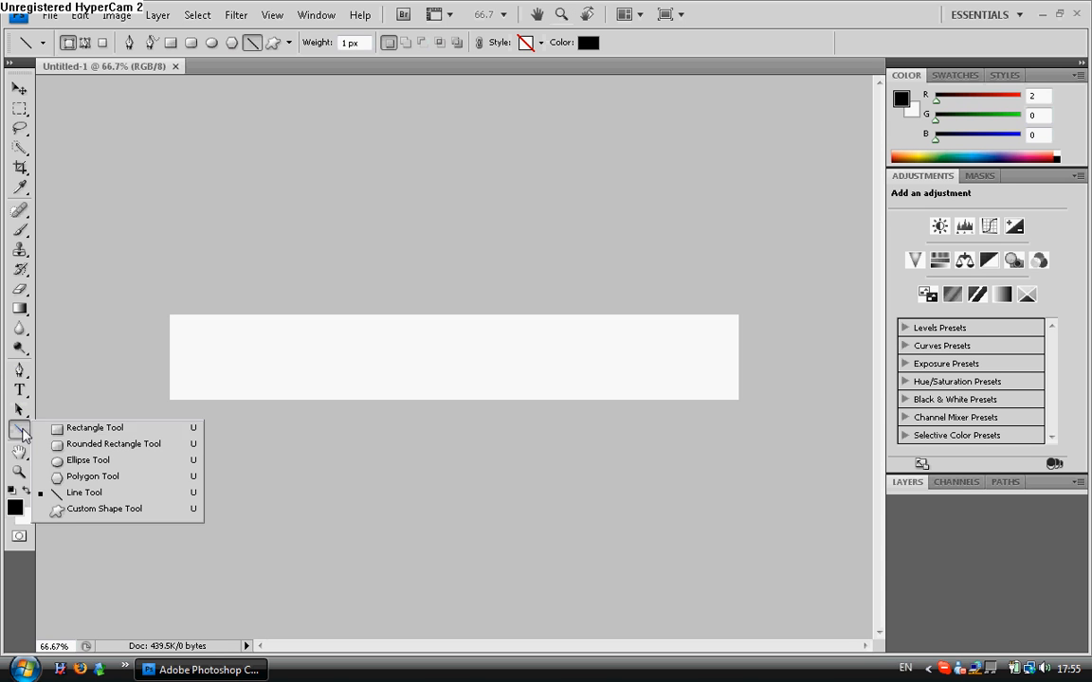
pyautogui.click(112, 443)
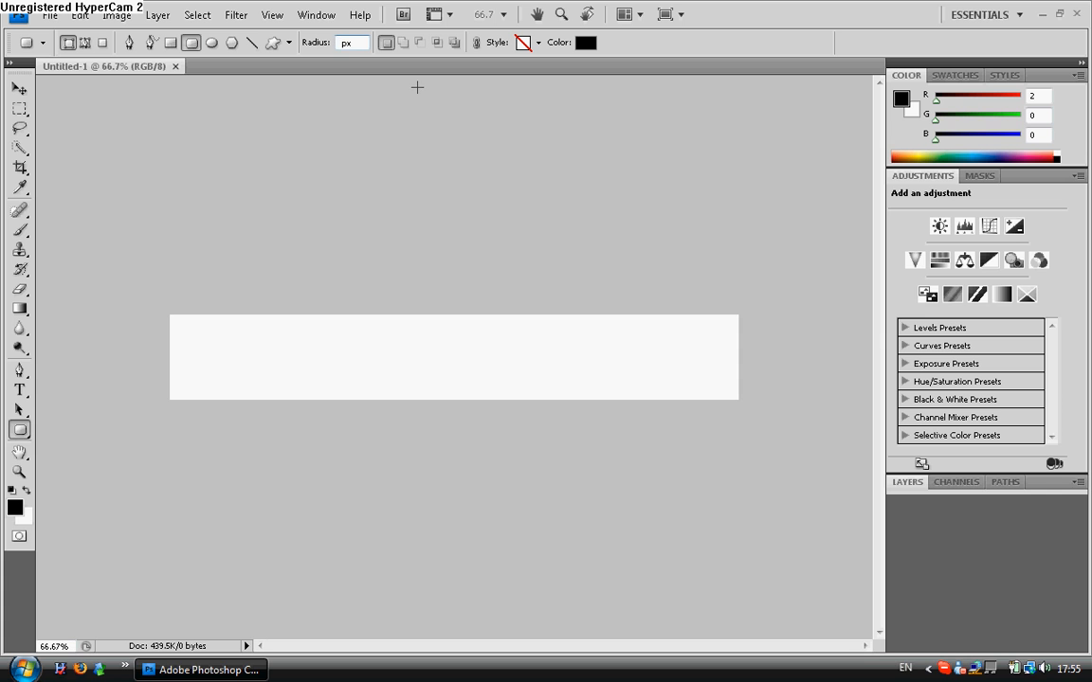
# Draw a black rounded-corner bar spanning most of the canvas width.
pyautogui.moveTo(191, 331); pyautogui.dragTo(337, 389)
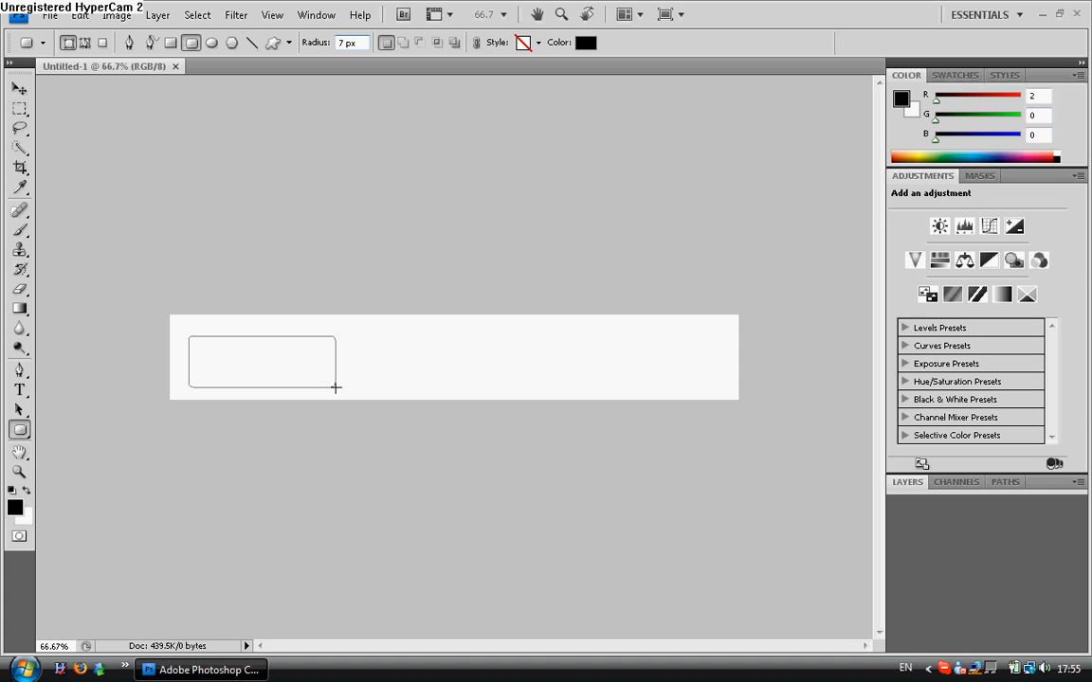
pyautogui.moveTo(191, 337); pyautogui.dragTo(719, 364)
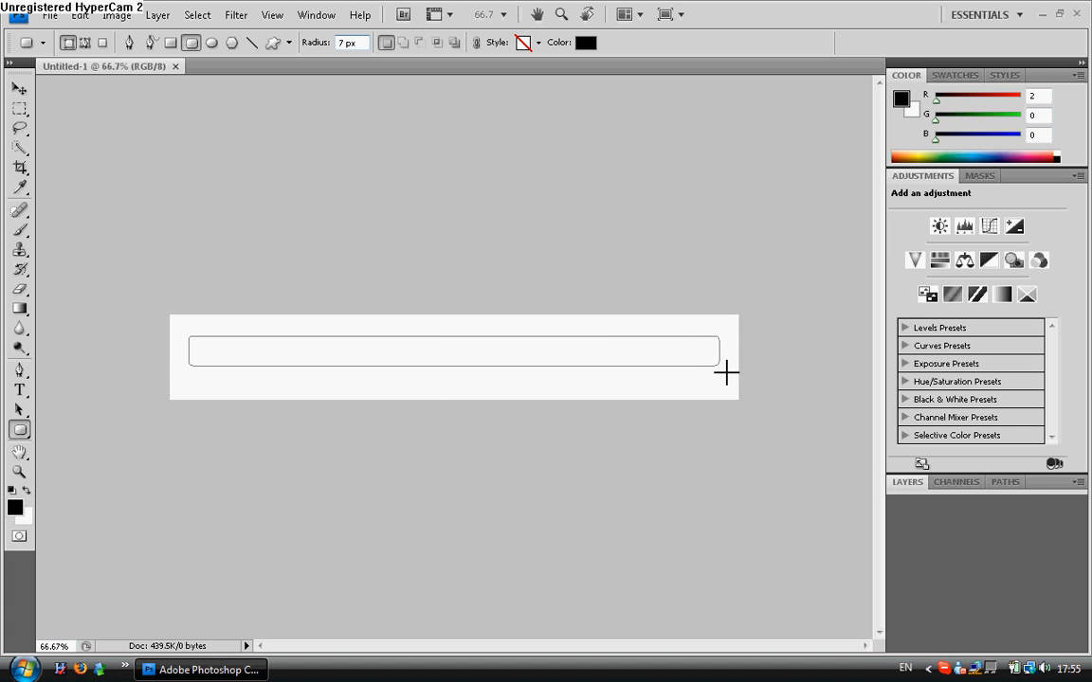
pyautogui.moveTo(190, 337); pyautogui.dragTo(718, 367)
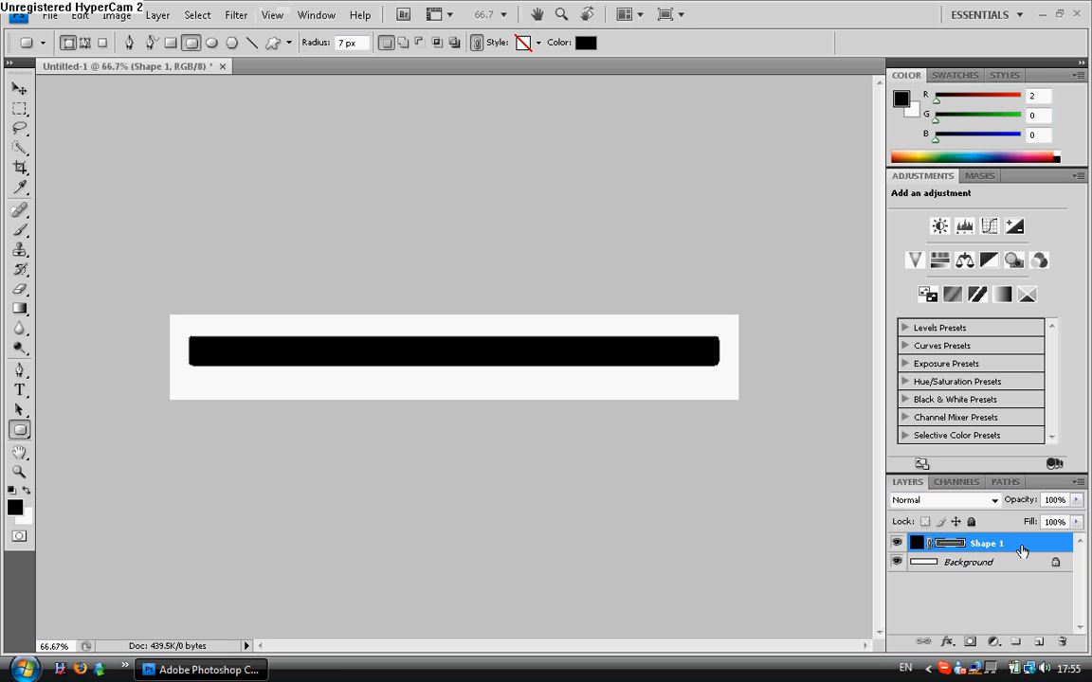
# Apply a Gradient Overlay layer style to the bar using the teal Audition CS3 preset.
pyautogui.doubleClick(1000, 544)
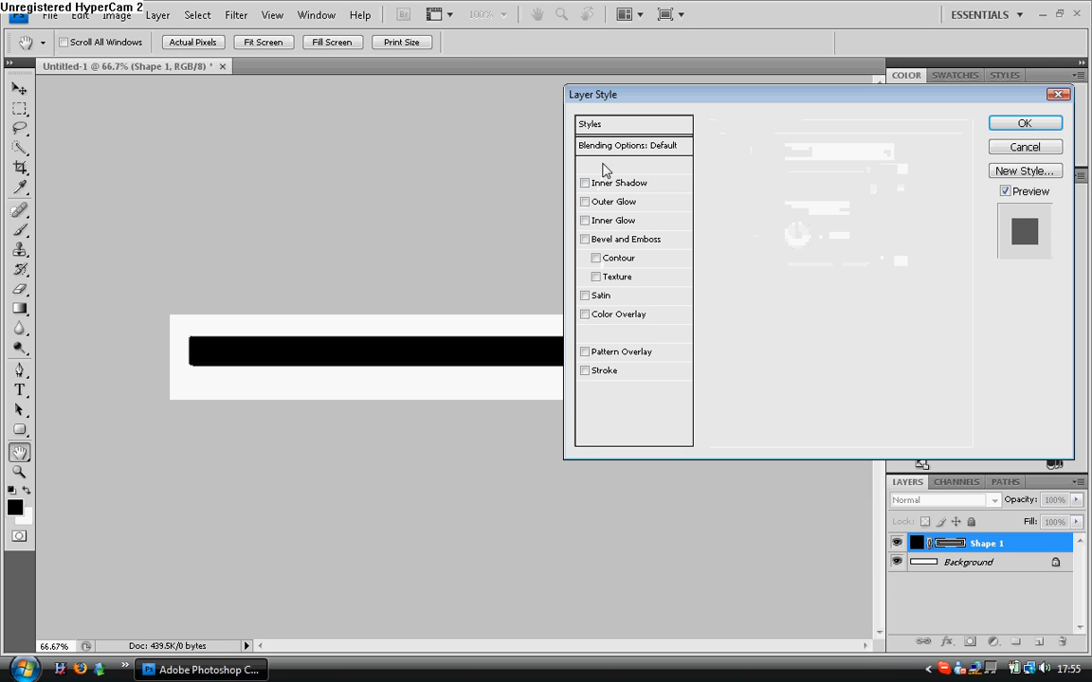
pyautogui.click(614, 163)
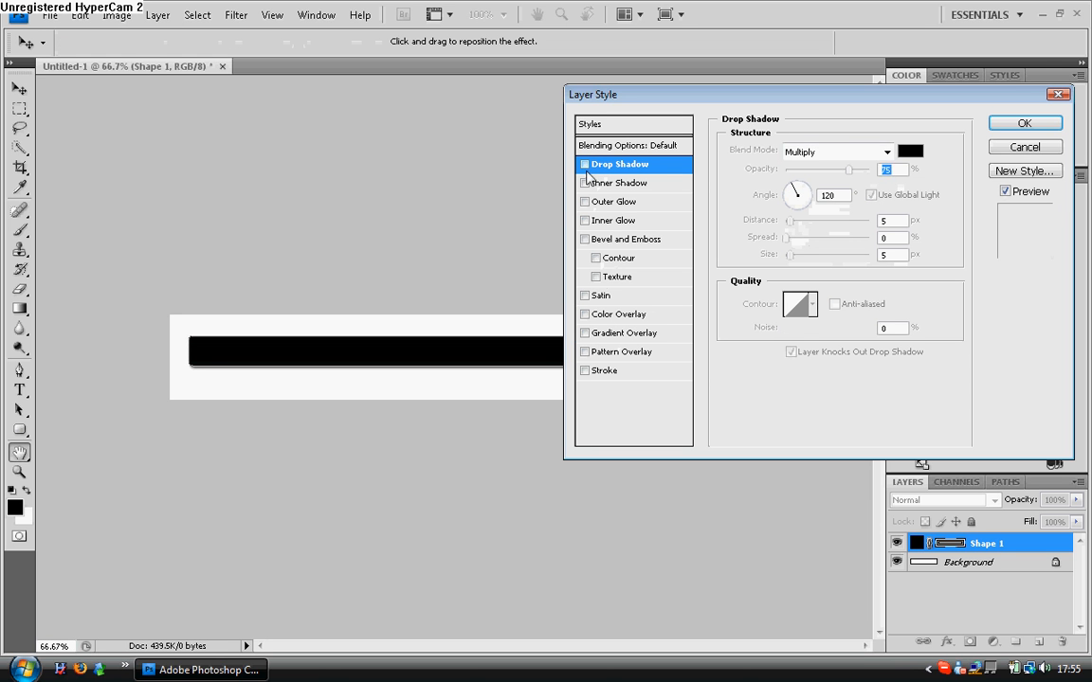
pyautogui.click(584, 334)
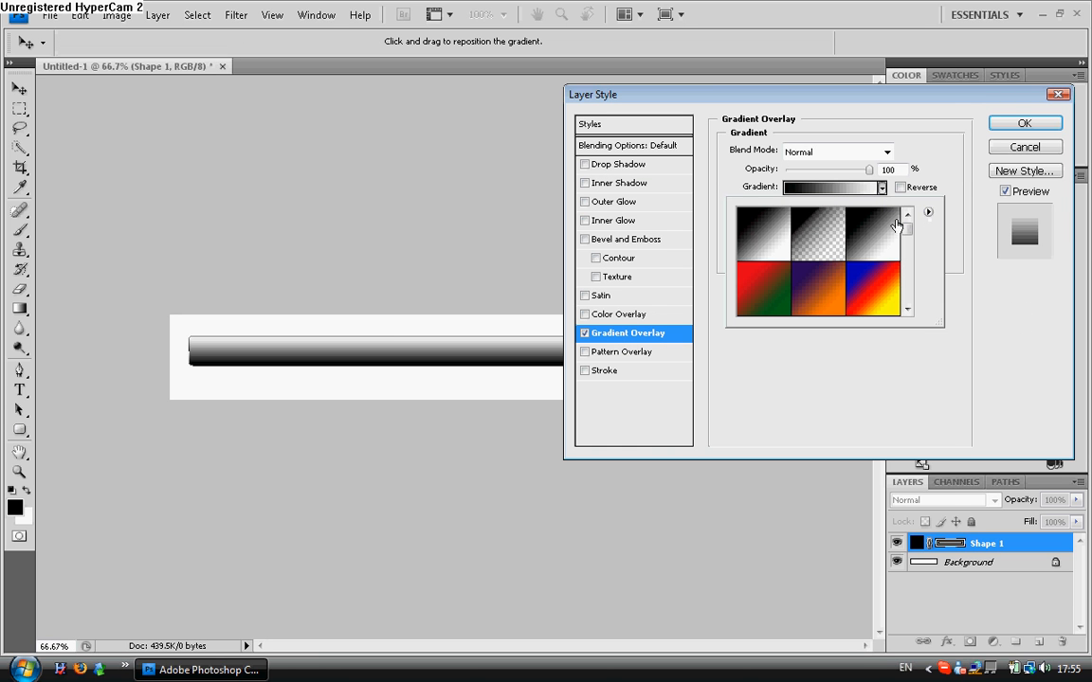
pyautogui.click(830, 187)
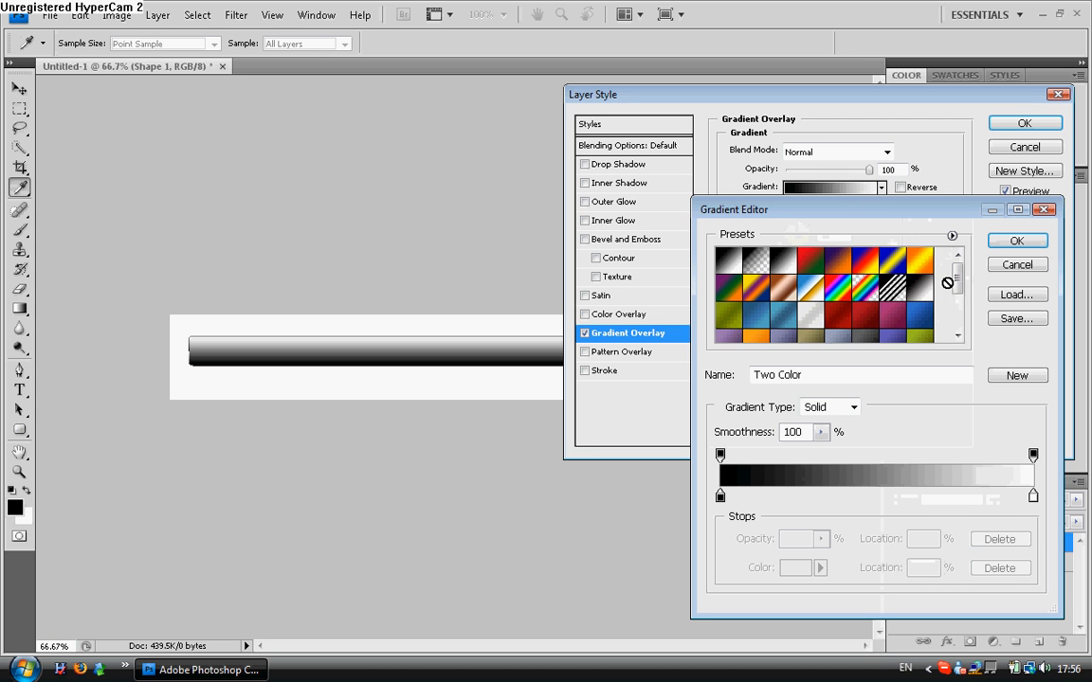
pyautogui.moveTo(925, 288)
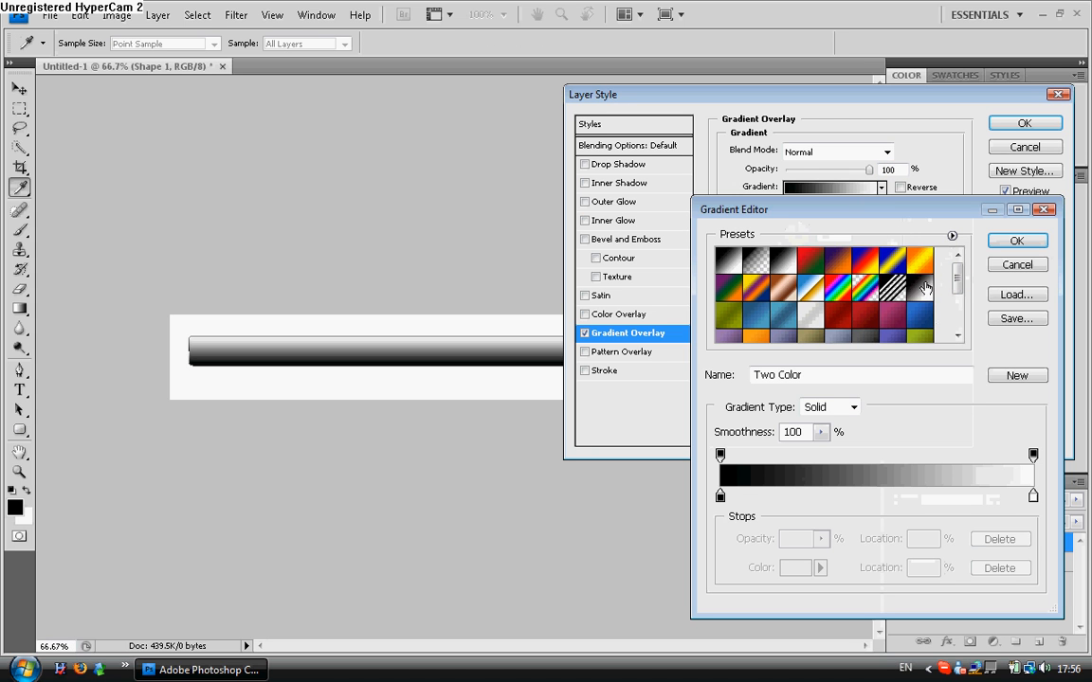
pyautogui.moveTo(970, 292)
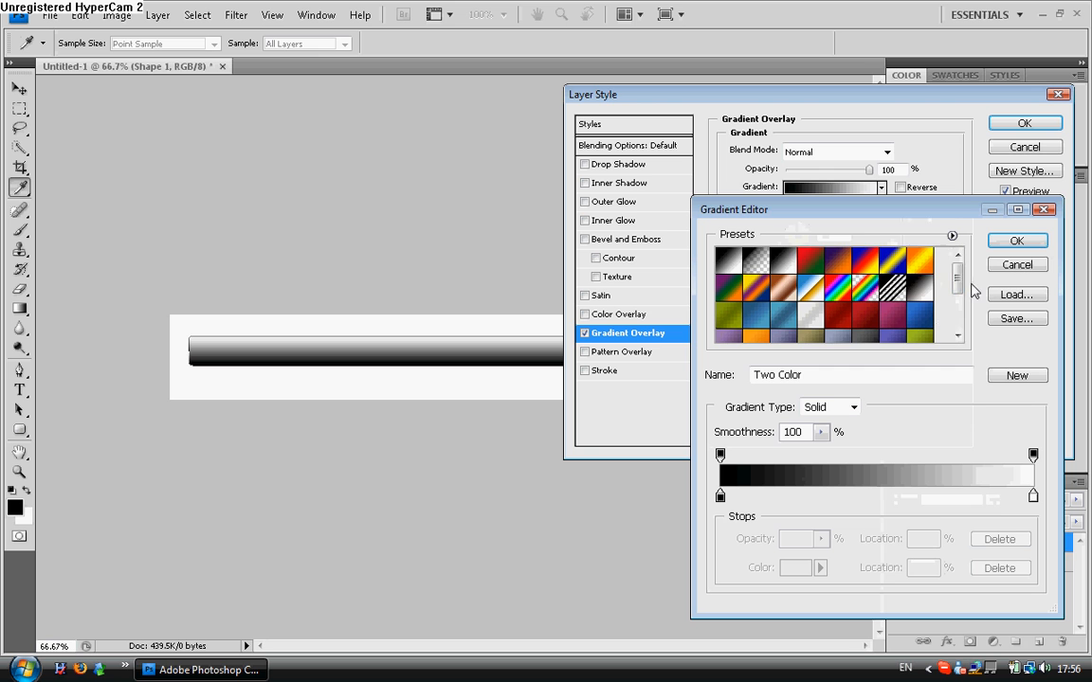
pyautogui.scroll(-3)
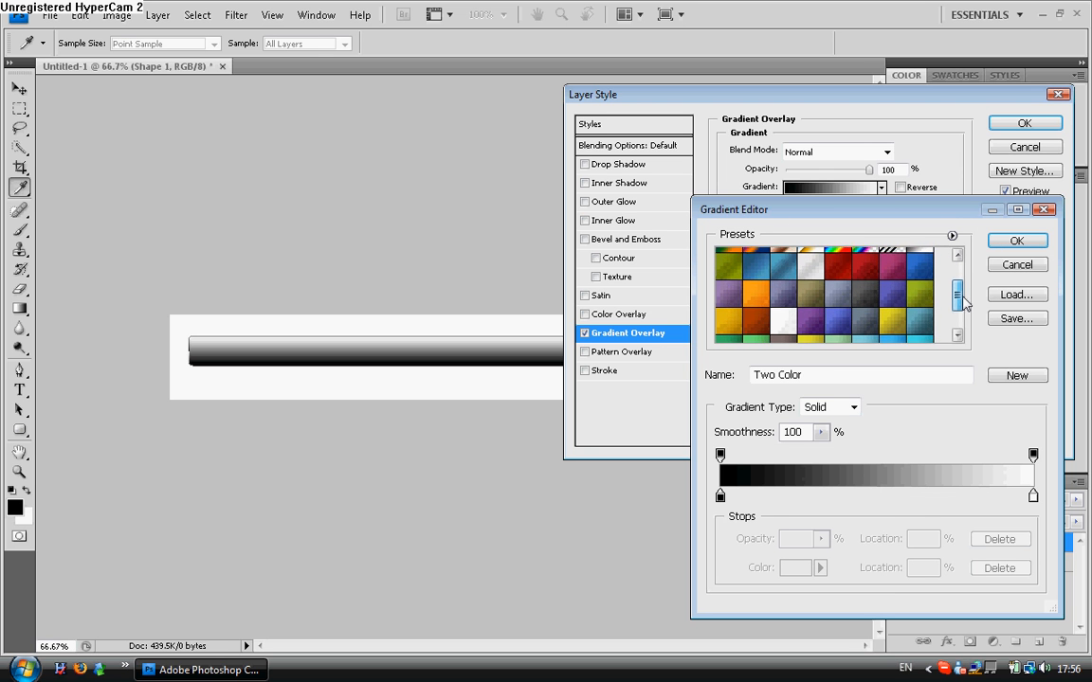
pyautogui.click(891, 313)
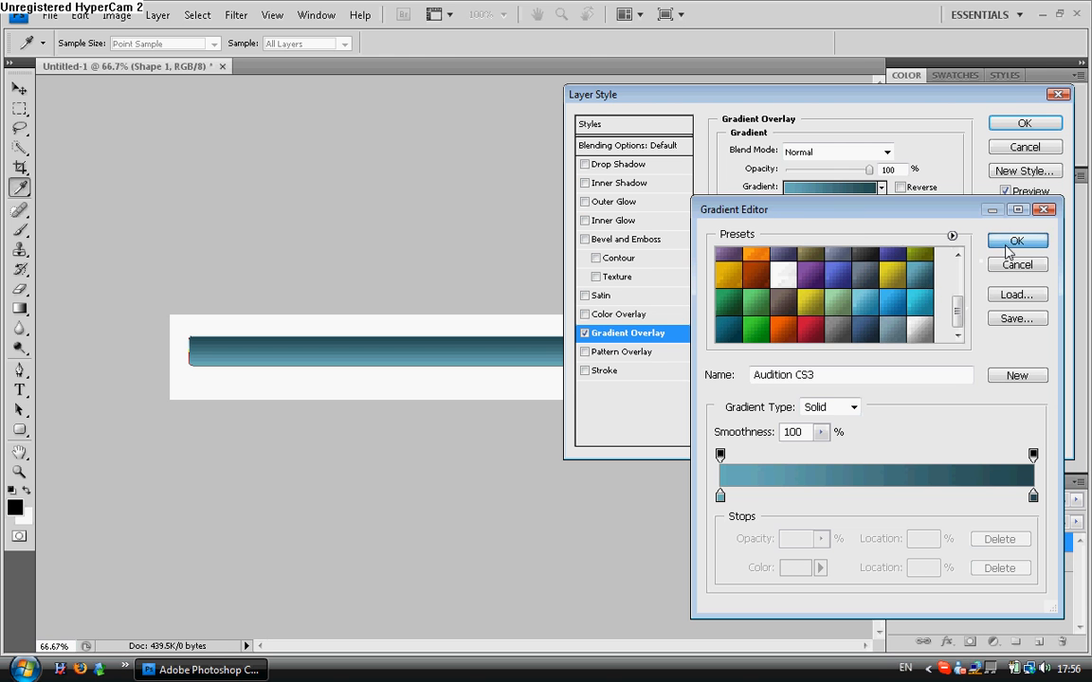
pyautogui.click(1023, 238)
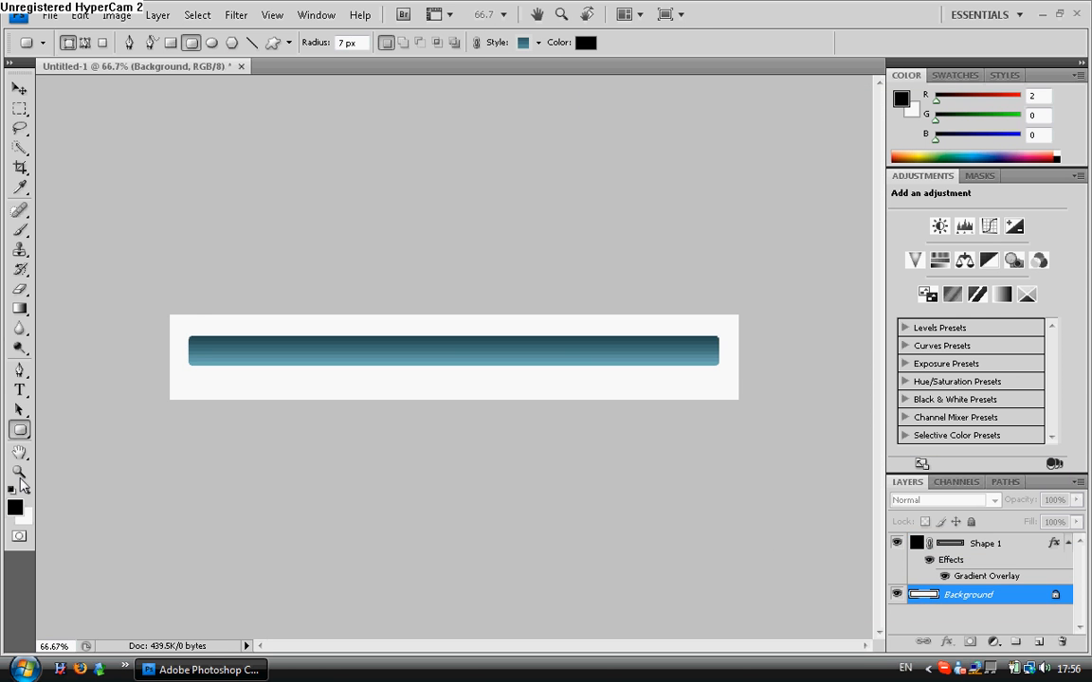
# Add a black text layer reading 'Home | About Us |' across the gradient bar.
pyautogui.click(19, 470)
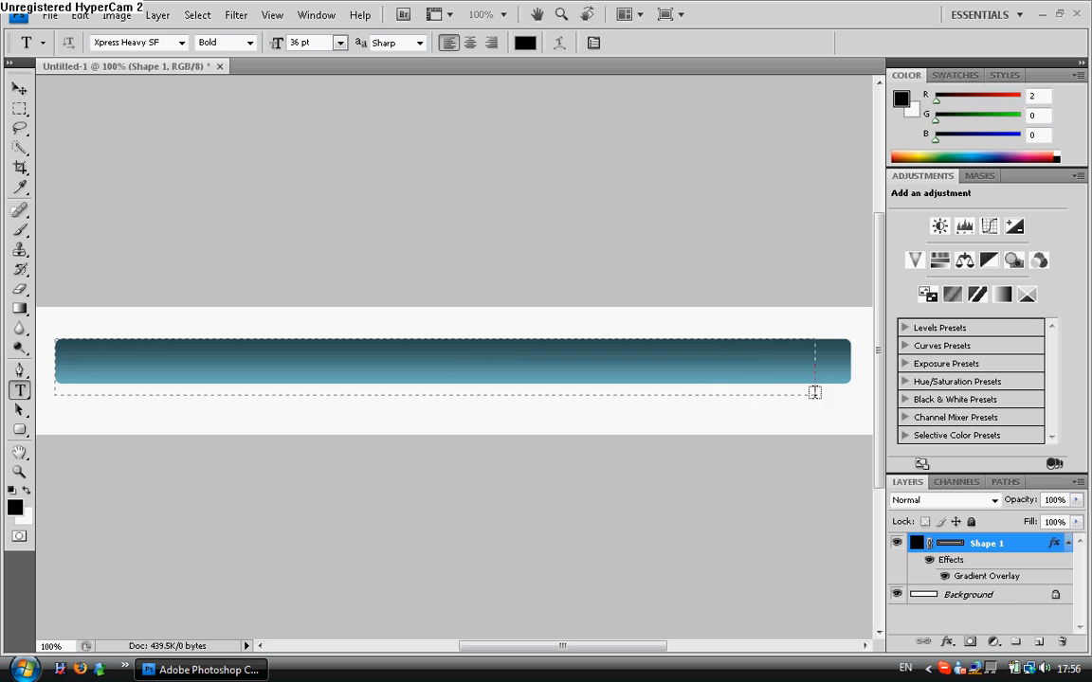
pyautogui.write('Home')
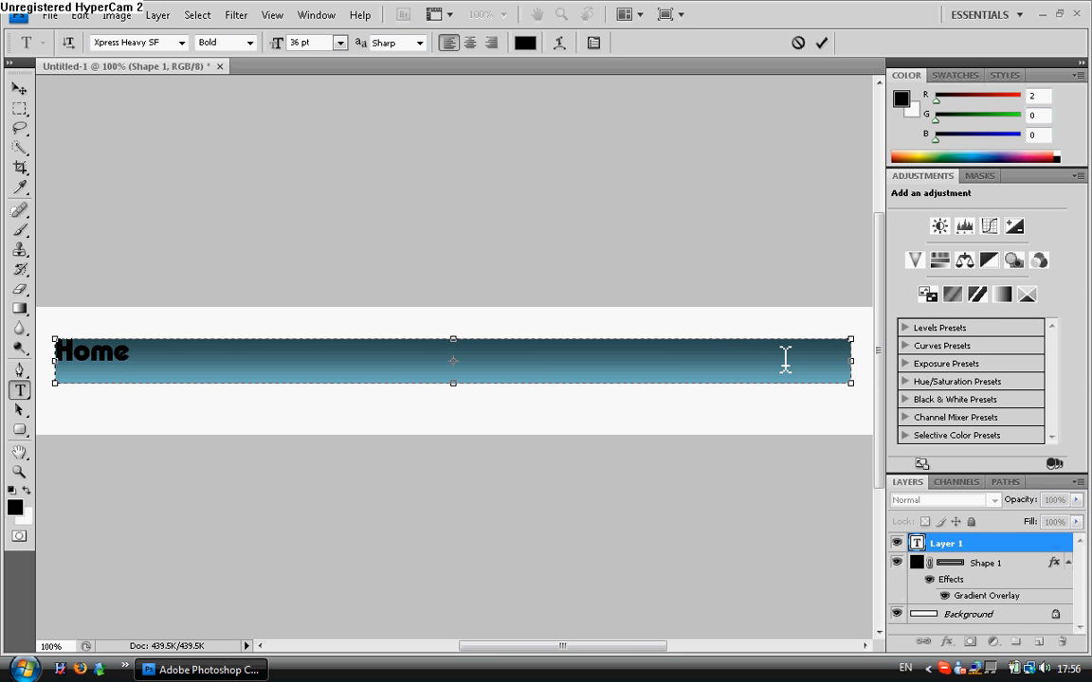
pyautogui.write('| Ab')
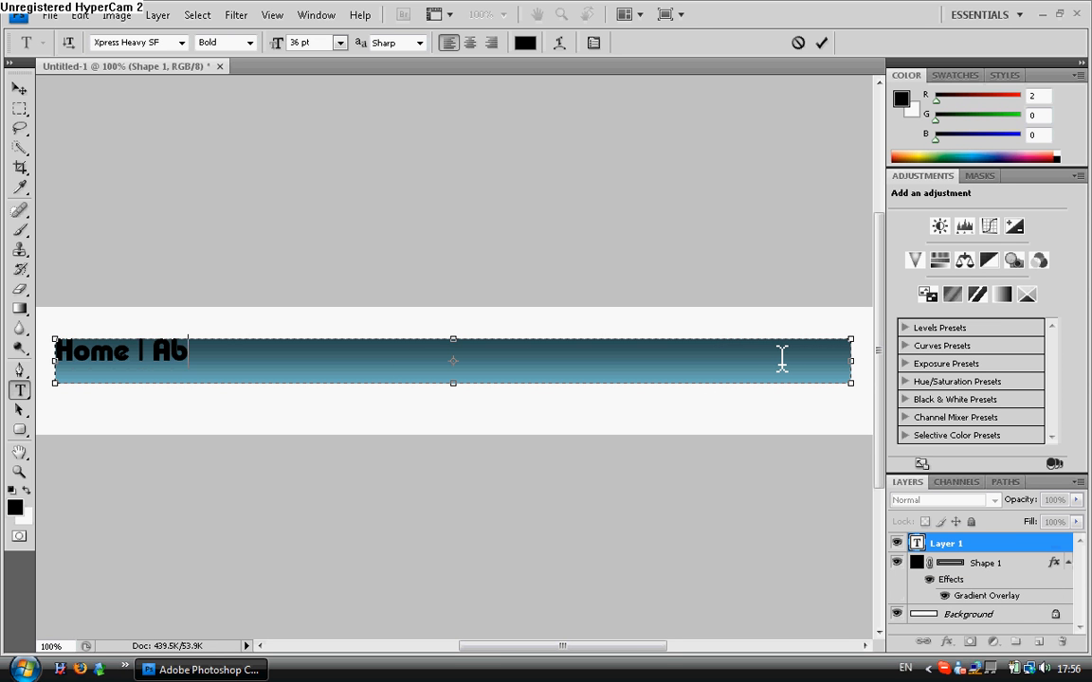
pyautogui.write('out Us |')
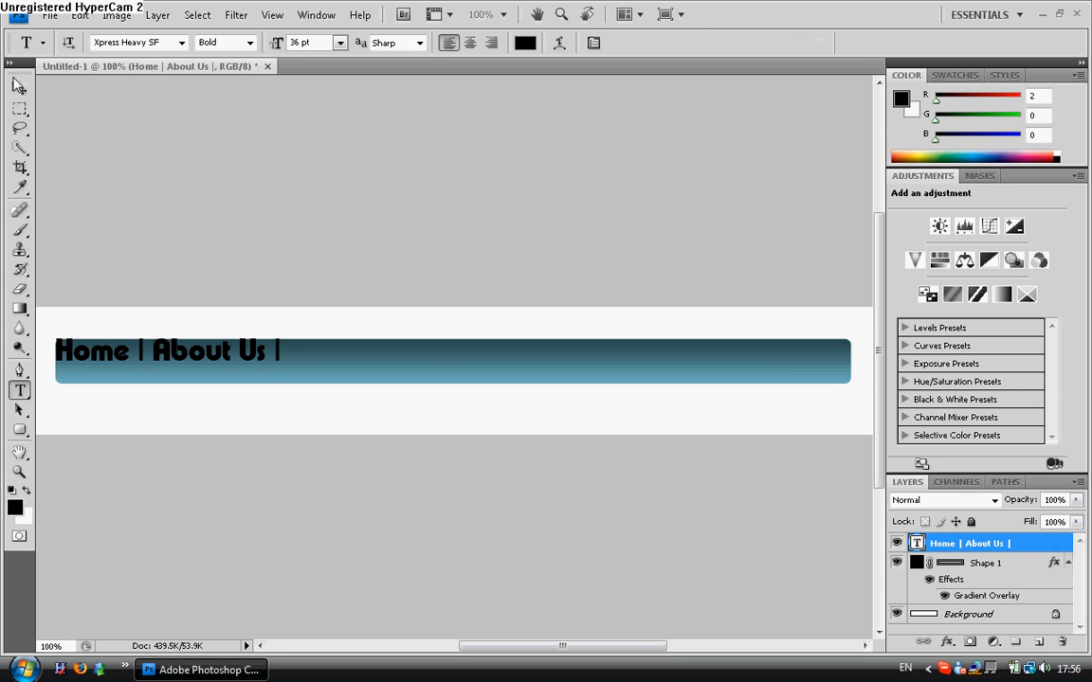
pyautogui.click(13, 87)
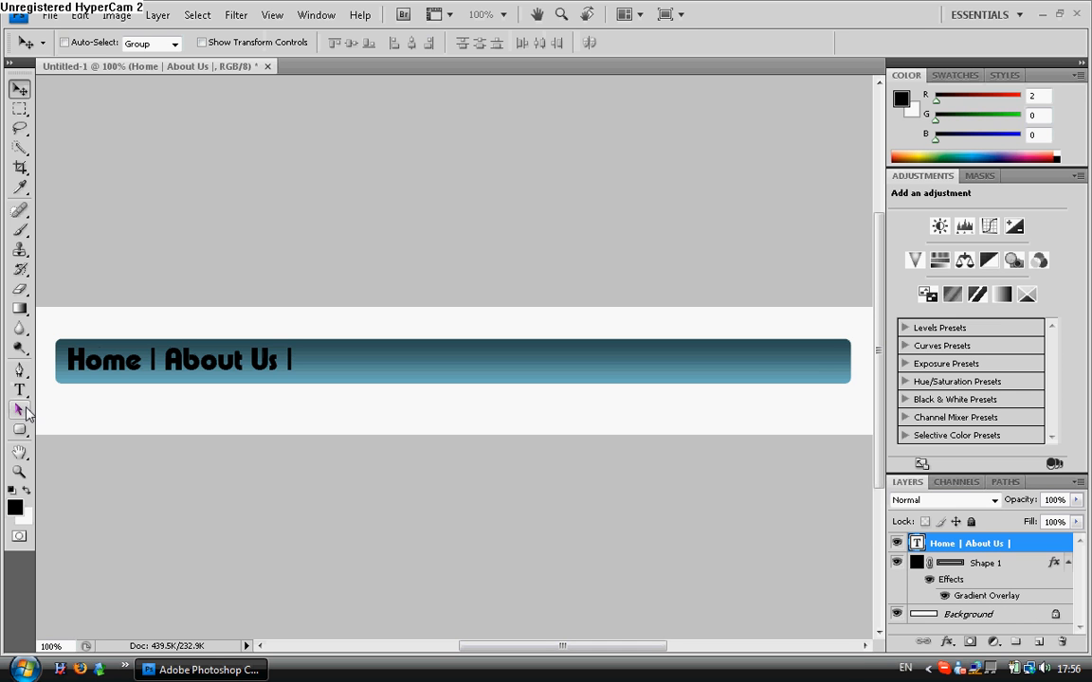
# Delete the 'Home | About Us |' text layer.
pyautogui.rightClick(986, 546)
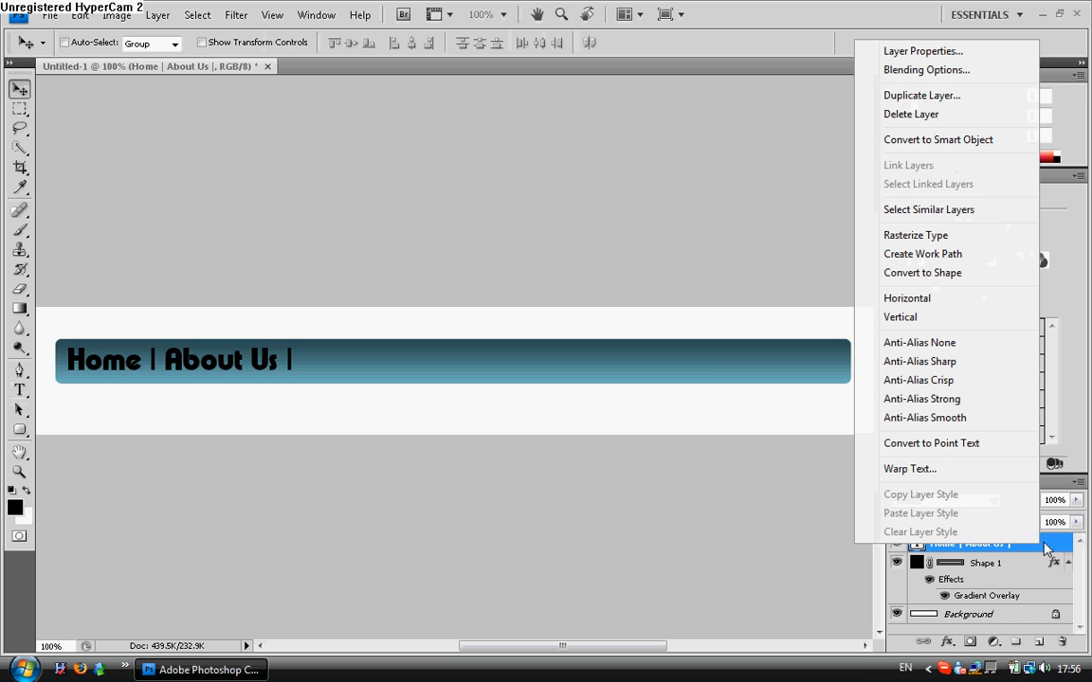
pyautogui.click(910, 114)
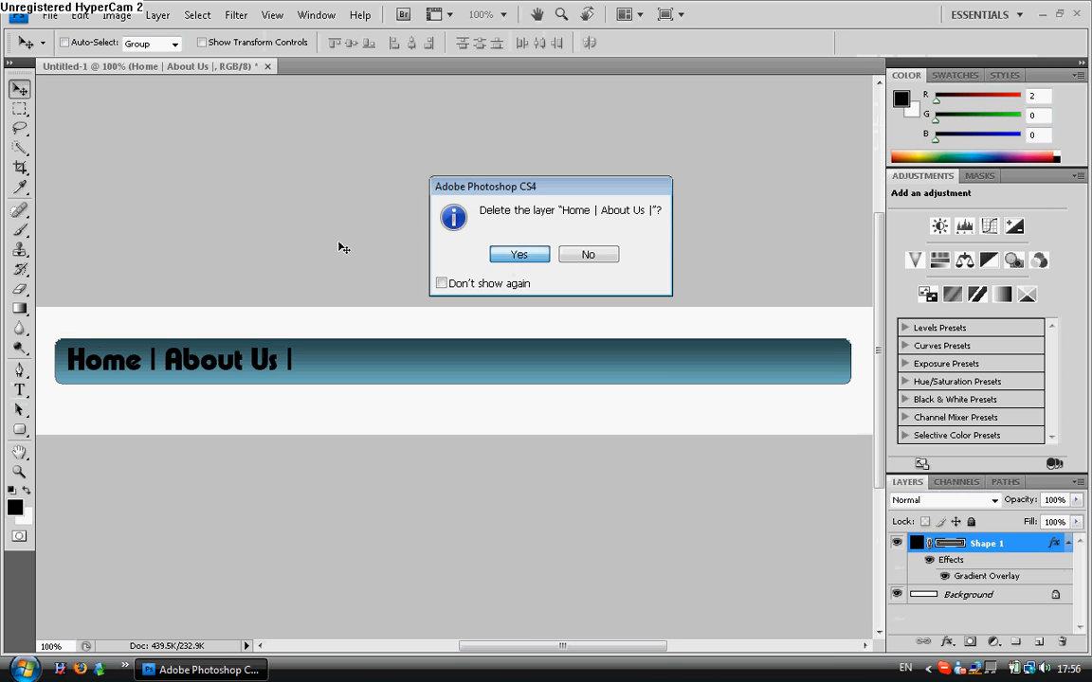
pyautogui.click(519, 254)
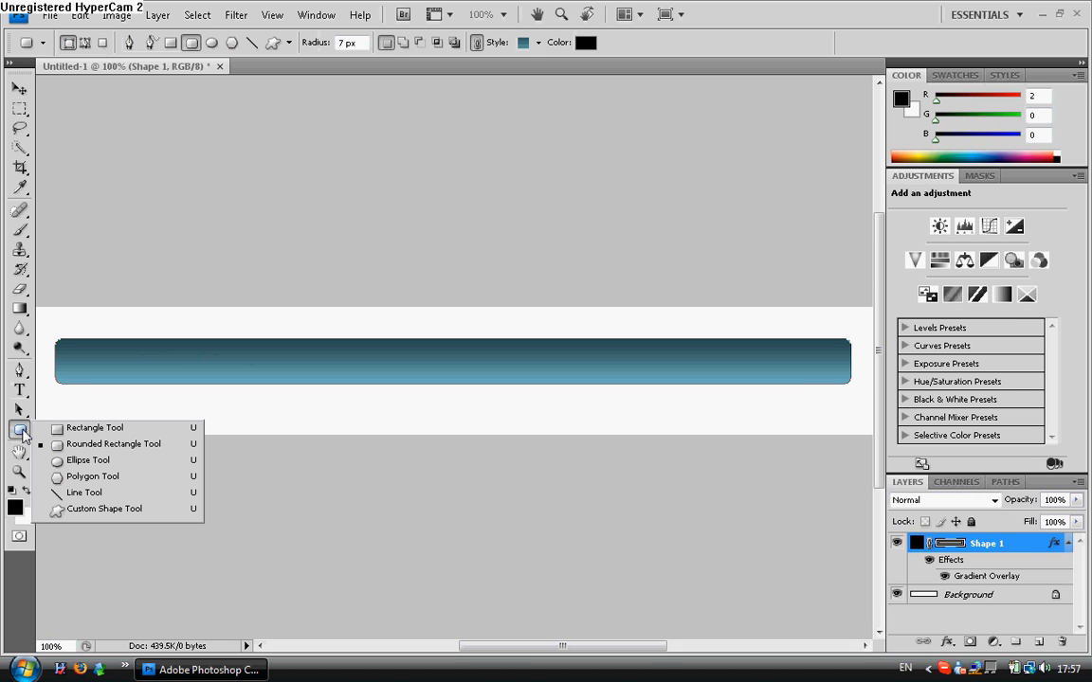
pyautogui.moveTo(88, 493)
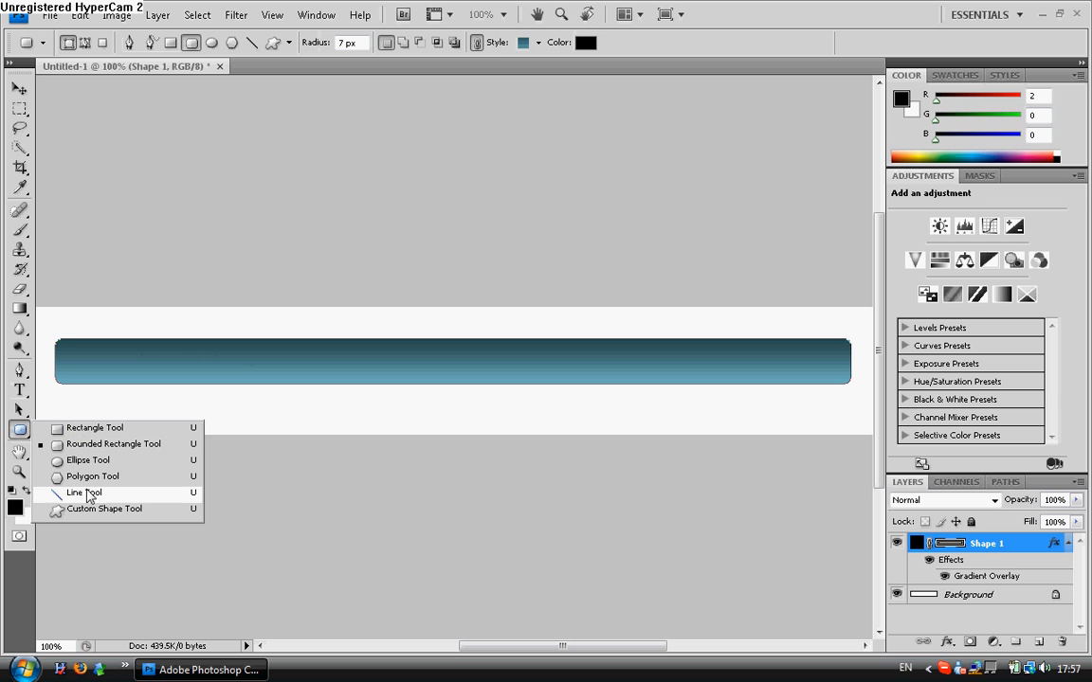
# Draw a thin vertical divider line on the bar with the Line Tool.
pyautogui.click(83, 493)
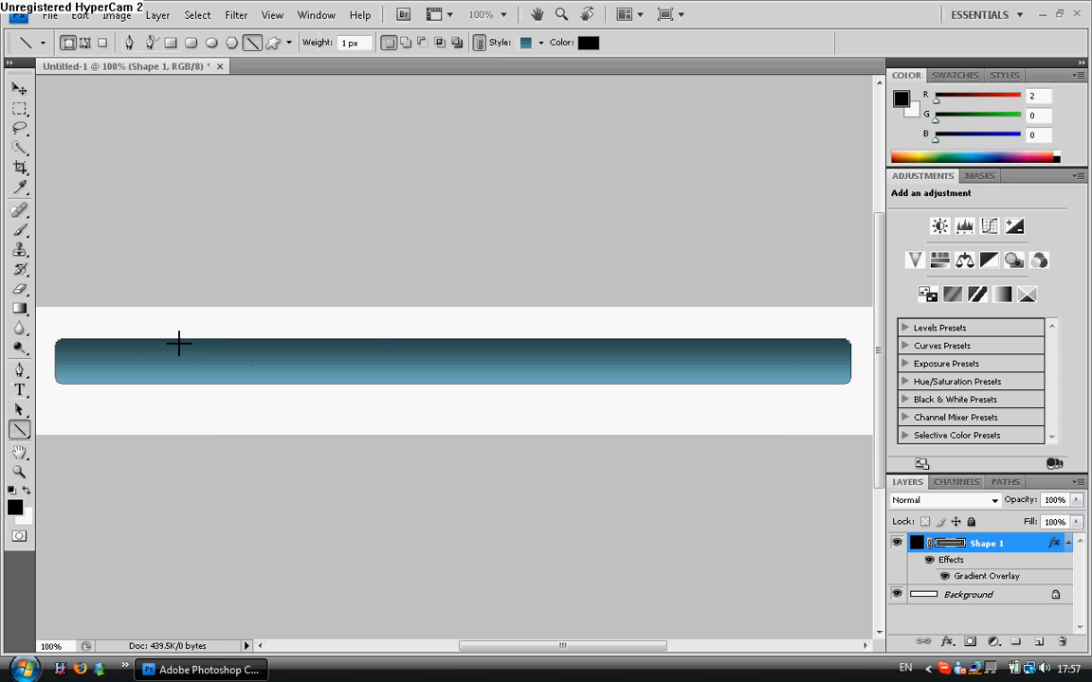
pyautogui.moveTo(178, 345)
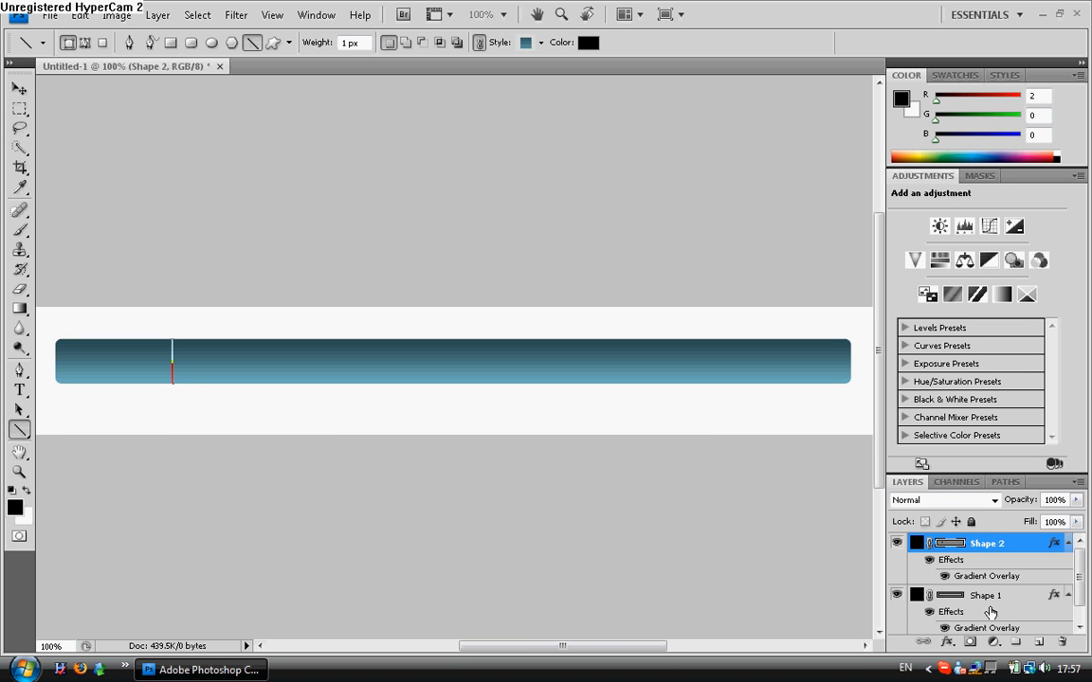
pyautogui.click(982, 595)
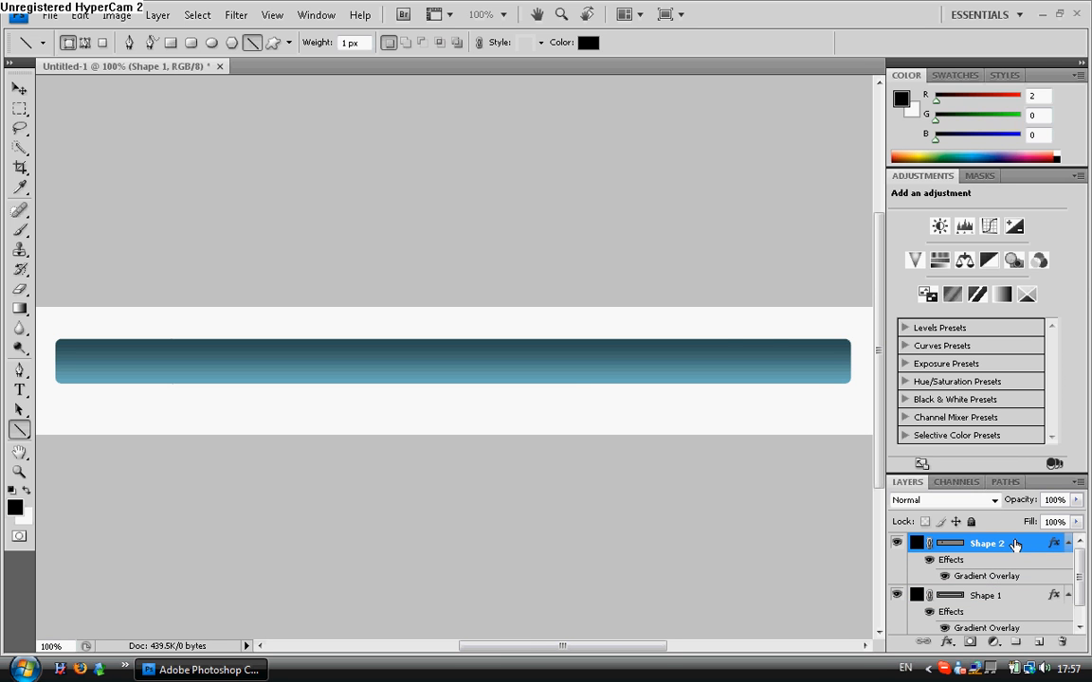
# Give the divider line its own lighter blue gradient overlay so it stands out.
pyautogui.doubleClick(985, 576)
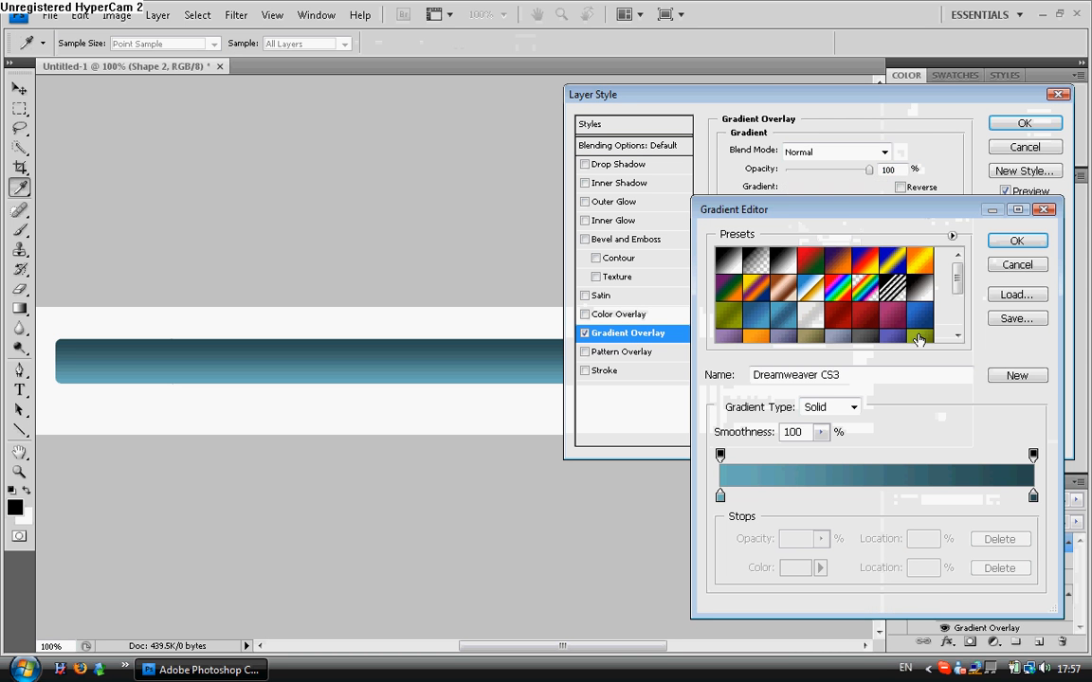
pyautogui.click(921, 319)
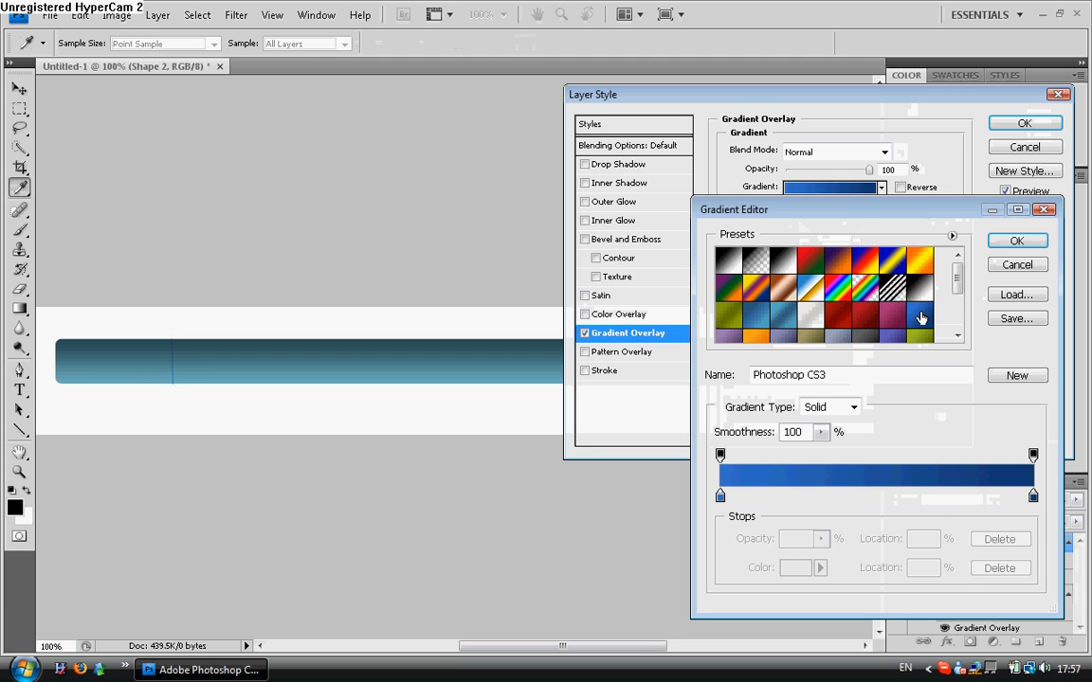
pyautogui.click(919, 294)
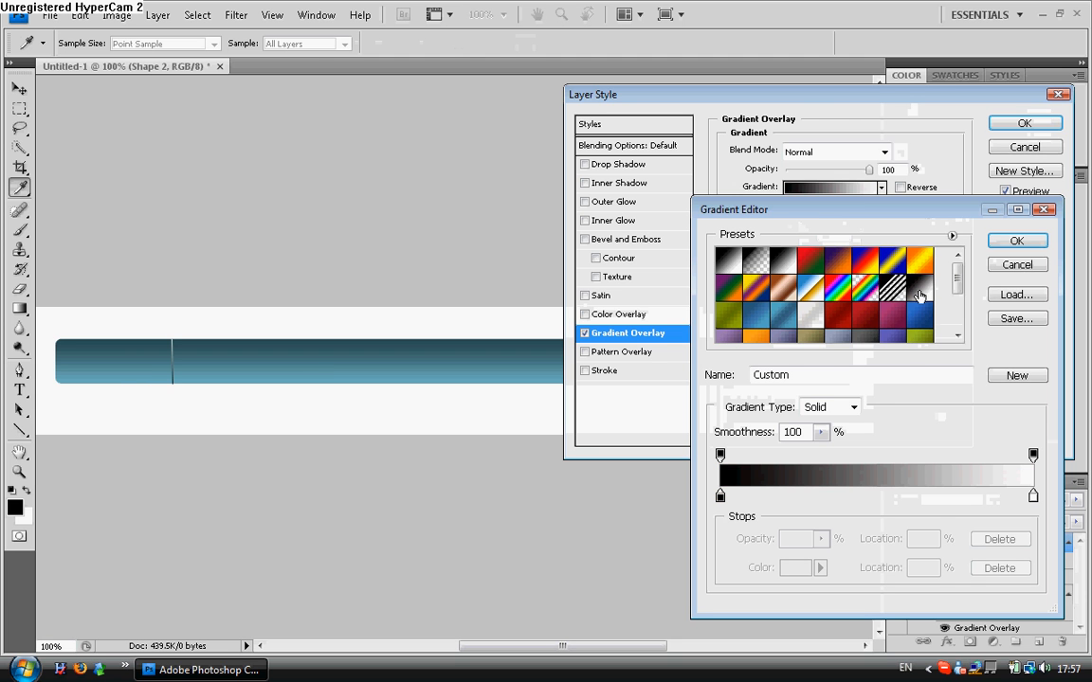
pyautogui.click(766, 313)
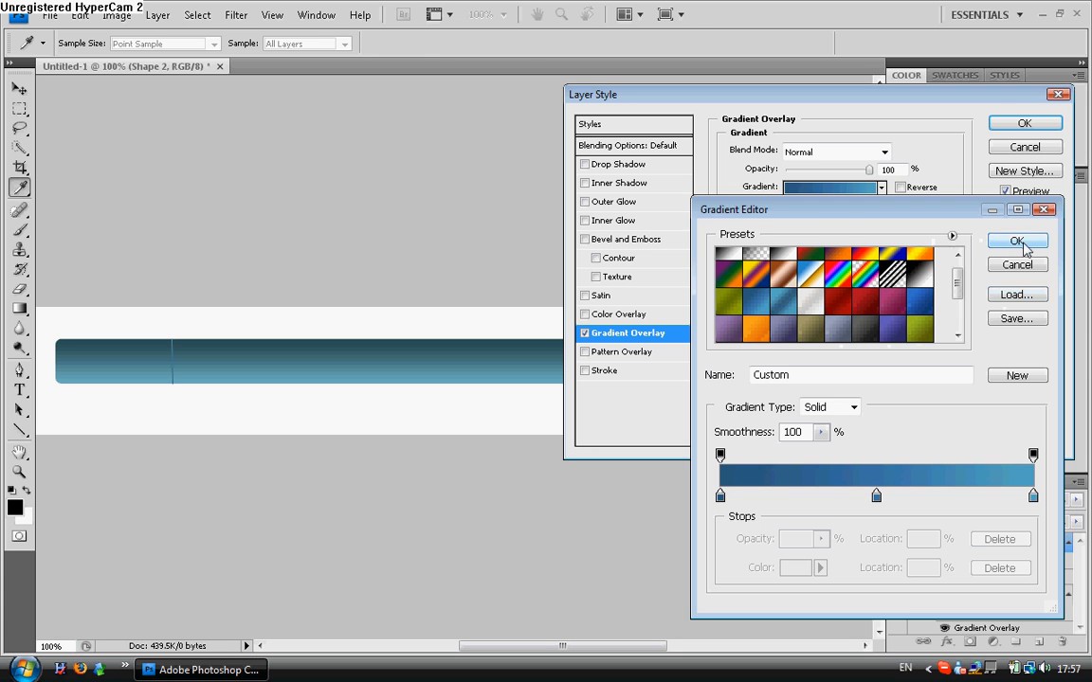
pyautogui.click(1020, 241)
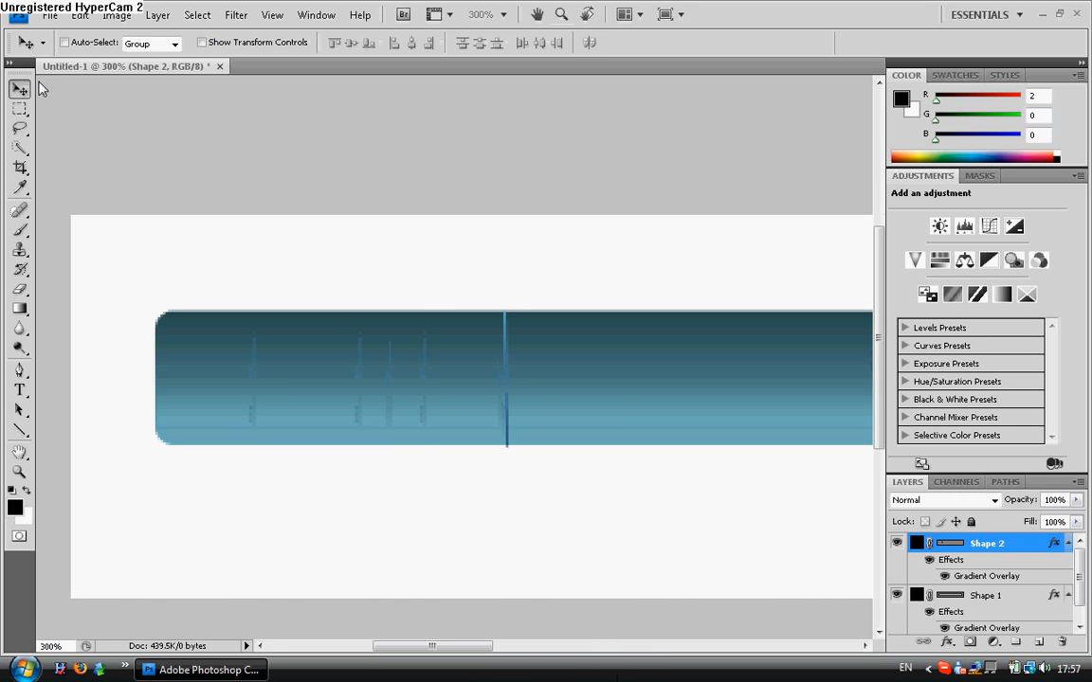
pyautogui.moveTo(156, 123)
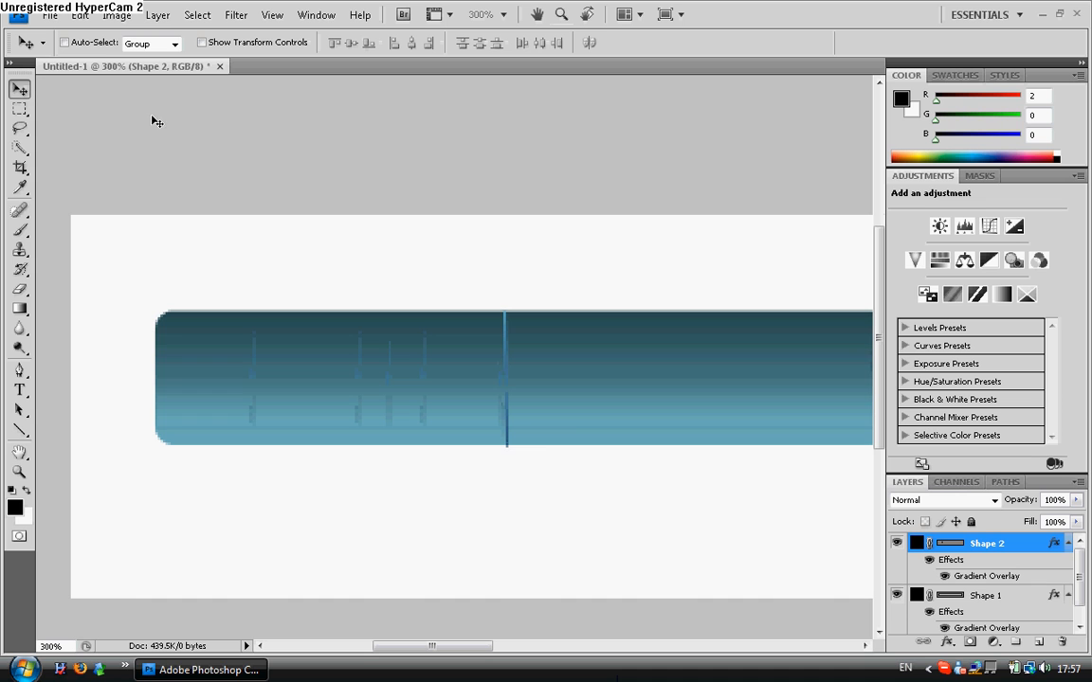
pyautogui.moveTo(572, 428)
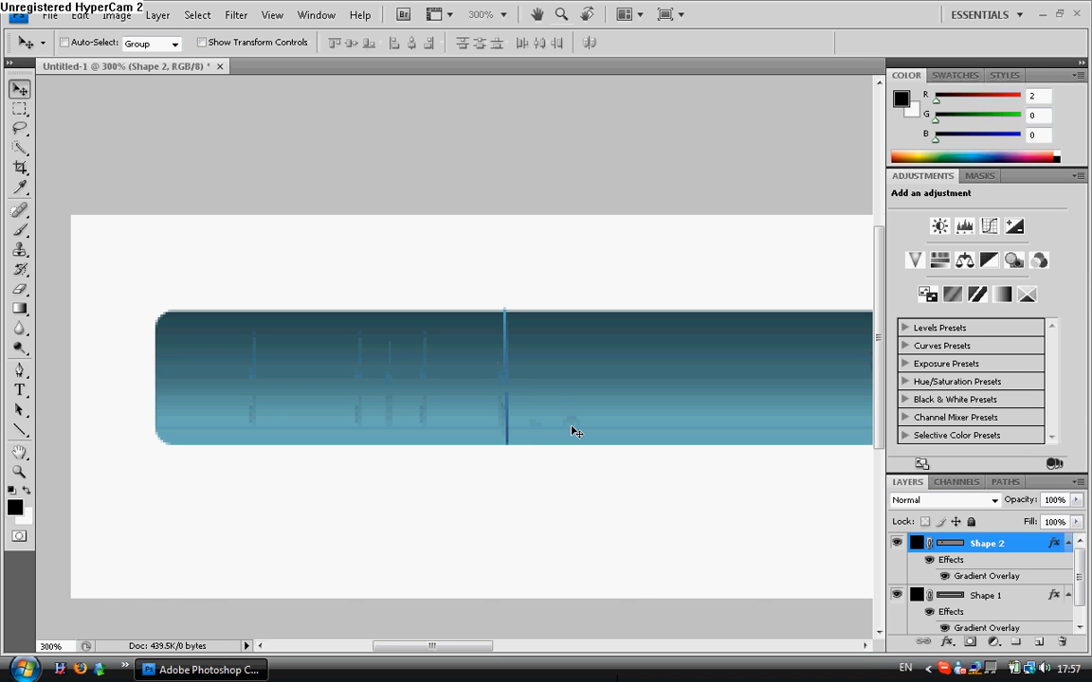
pyautogui.moveTo(572, 351)
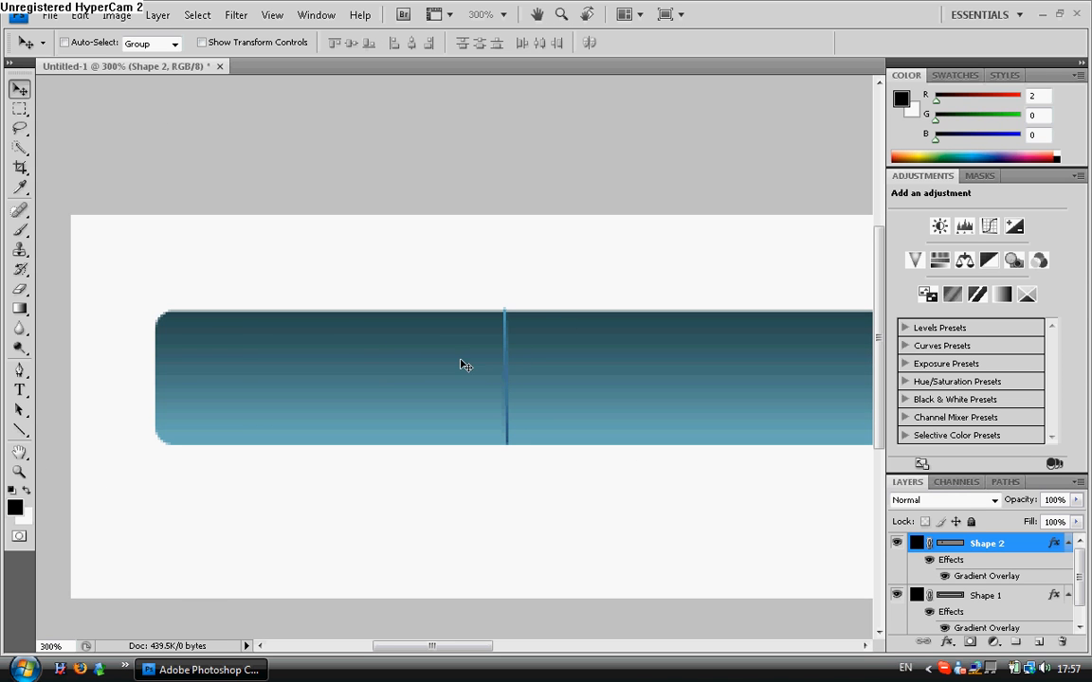
pyautogui.moveTo(466, 369)
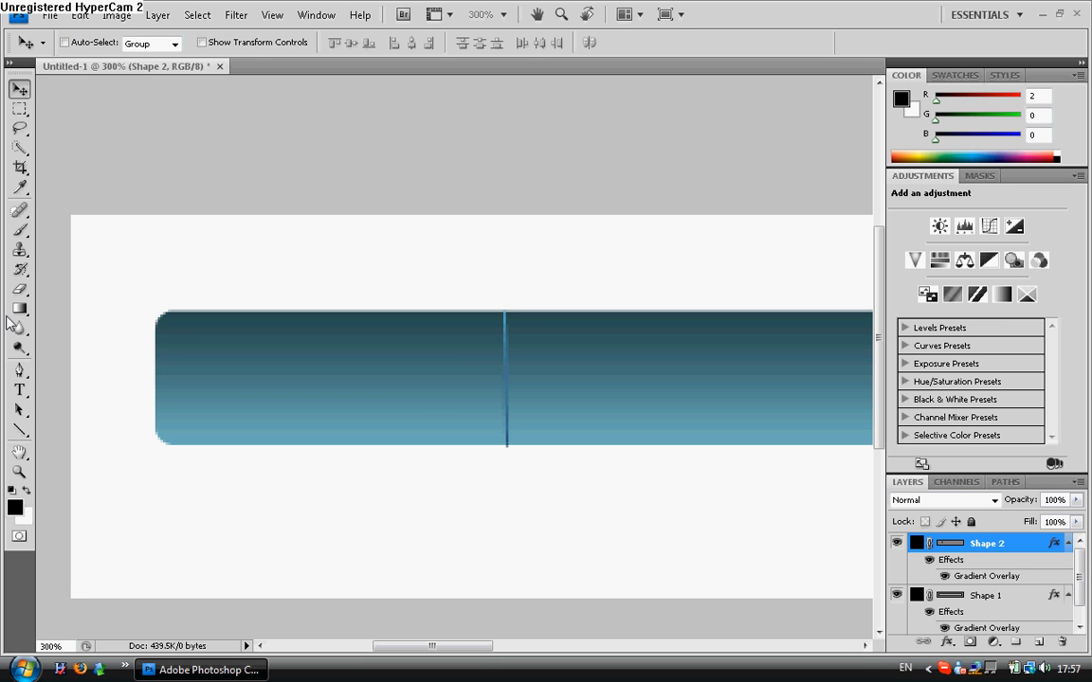
# Add a black 'Home' label in a text box left of the divider.
pyautogui.click(13, 390)
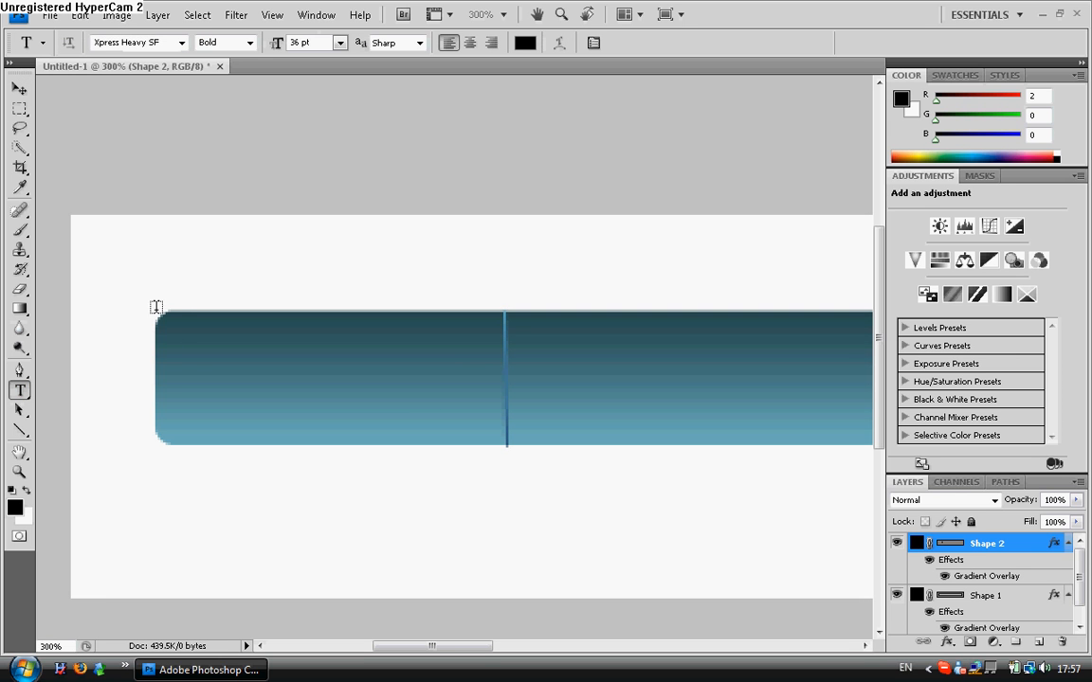
pyautogui.moveTo(155, 307); pyautogui.dragTo(732, 451)
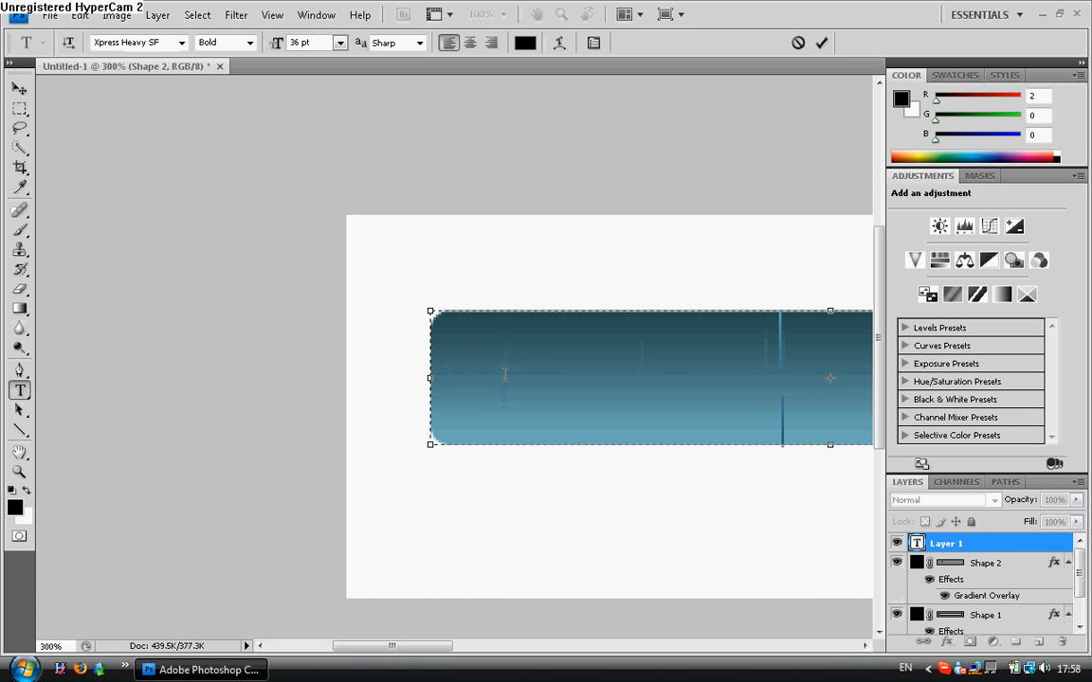
pyautogui.write('HOme')
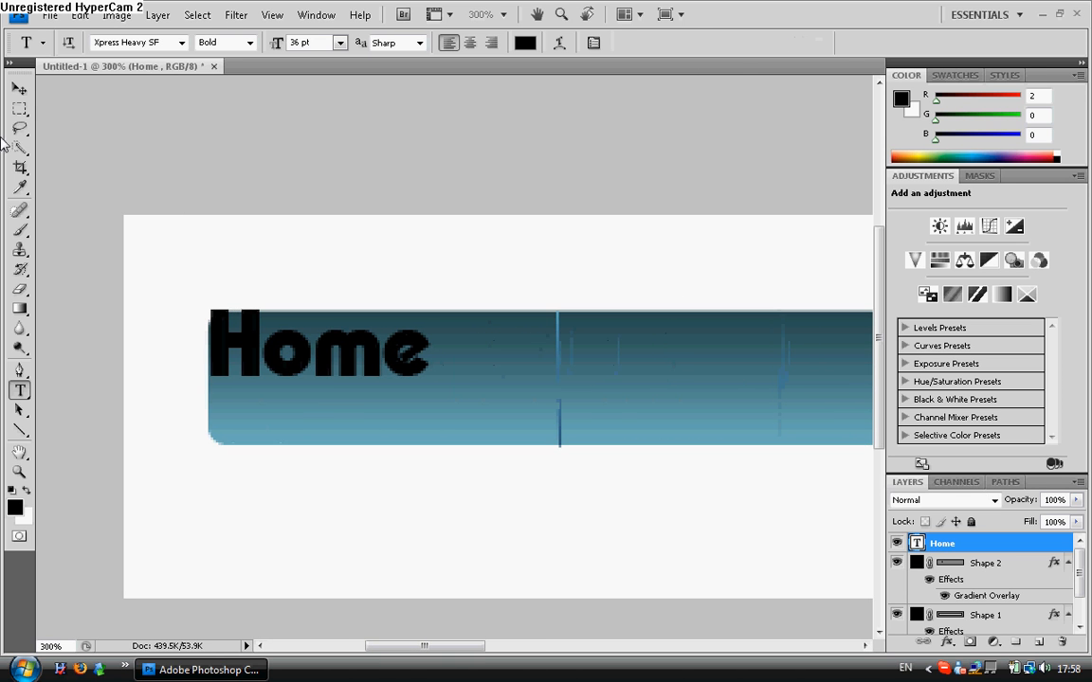
# Add a black 'About Us' label right of the divider.
pyautogui.click(15, 89)
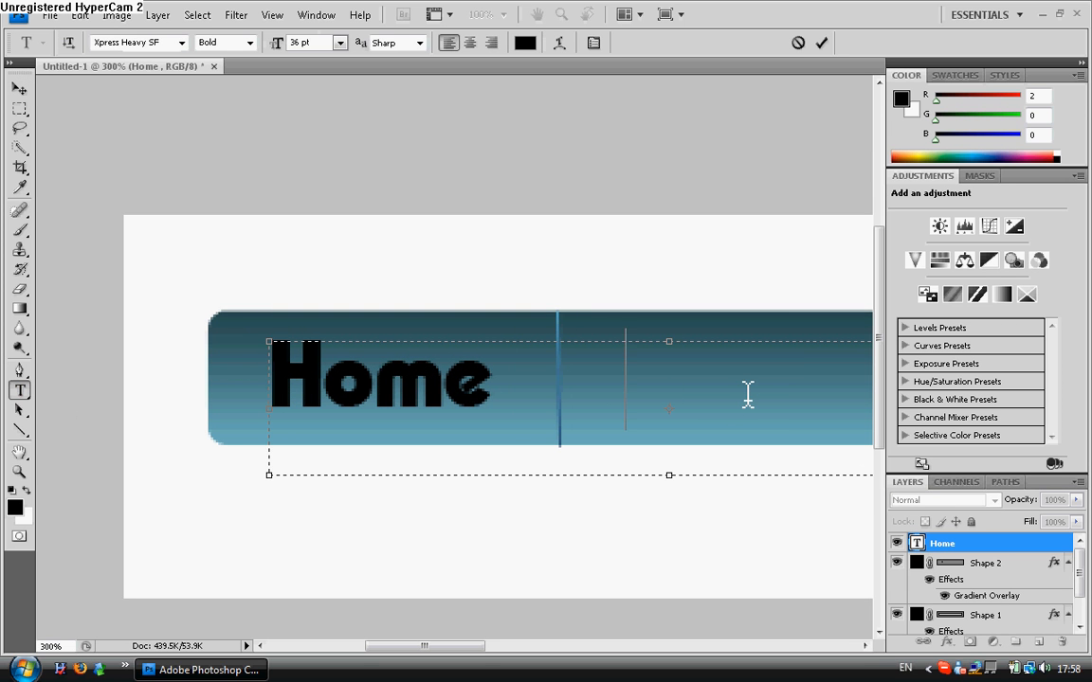
pyautogui.write('AB')
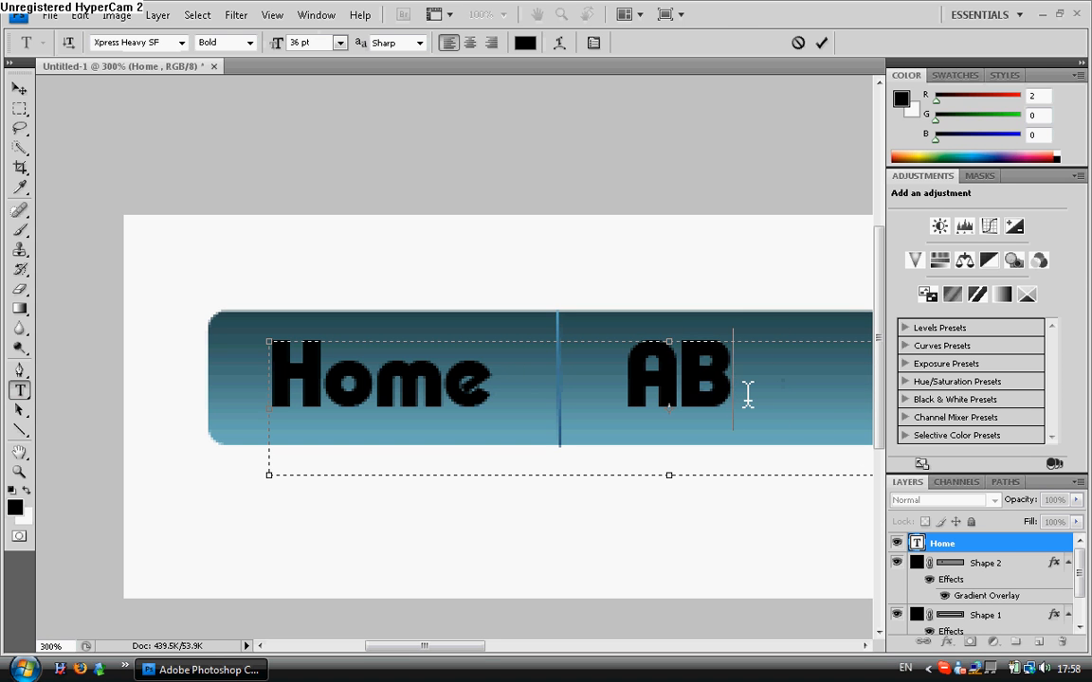
pyautogui.write('bout Us')
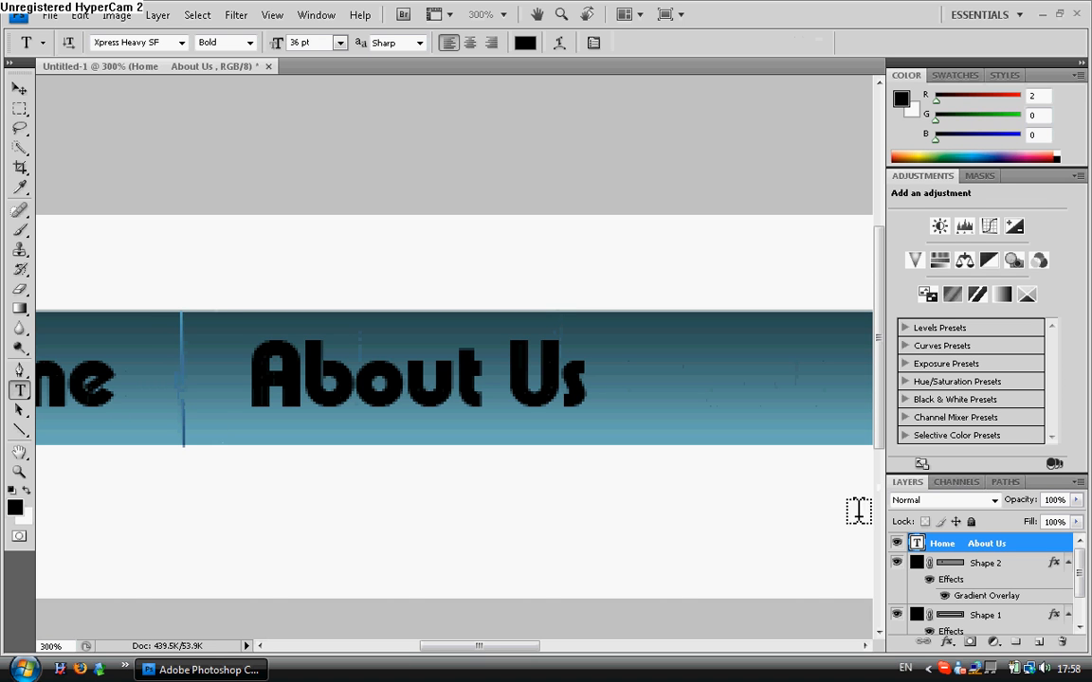
# Duplicate the divider line layer and slide the copy along the bar after 'About Us'.
pyautogui.click(989, 563)
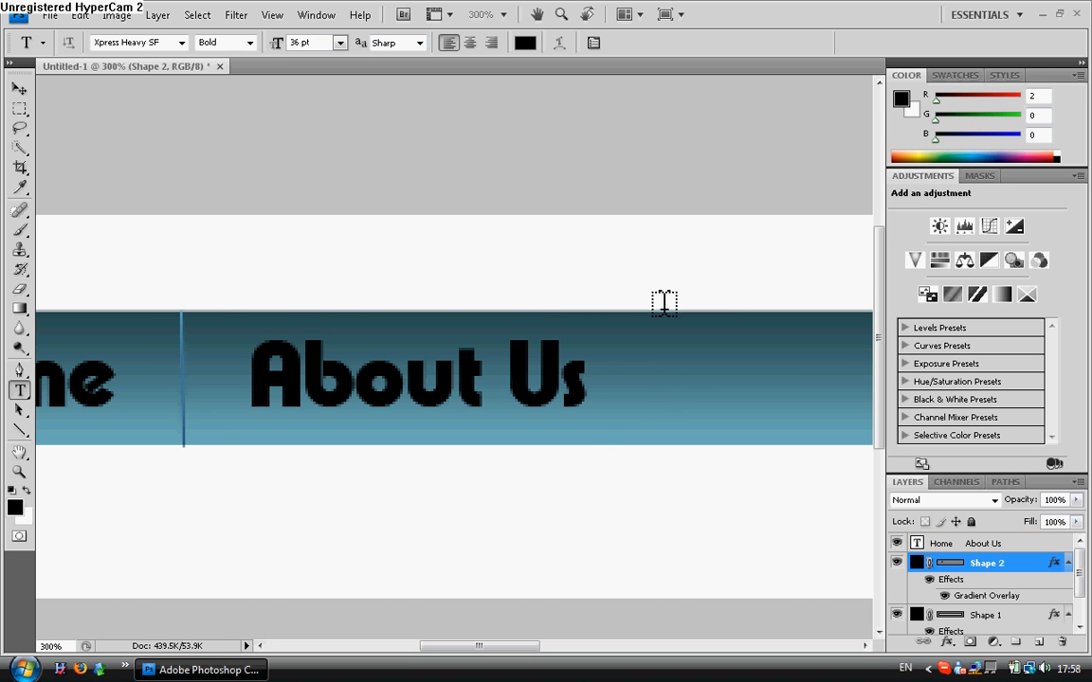
pyautogui.rightClick(990, 563)
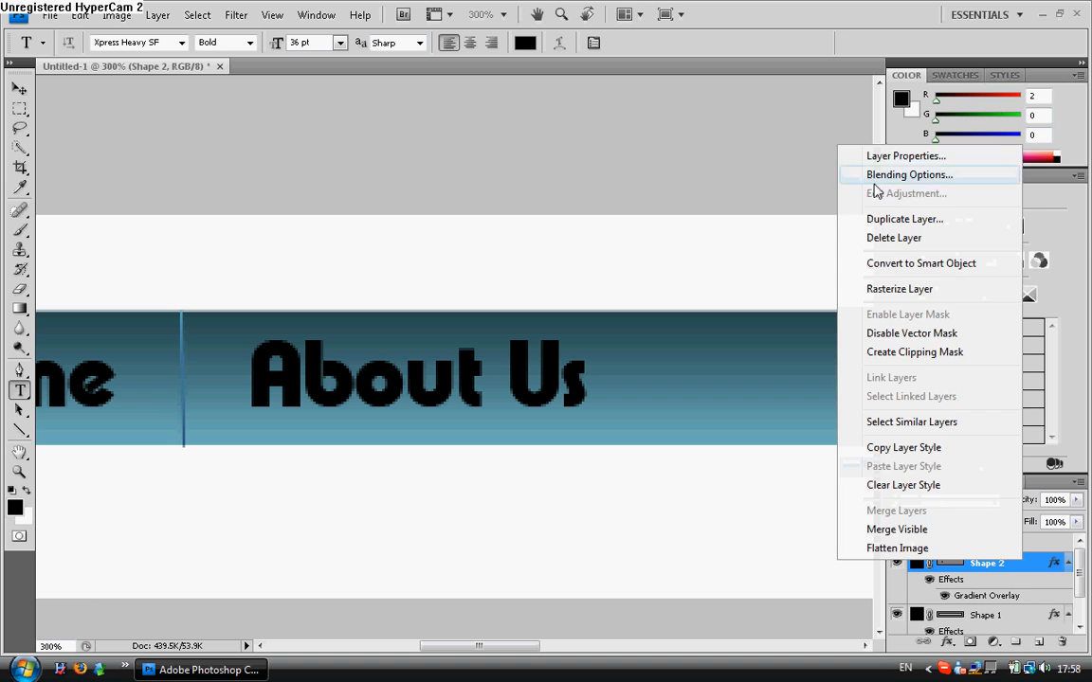
pyautogui.click(904, 219)
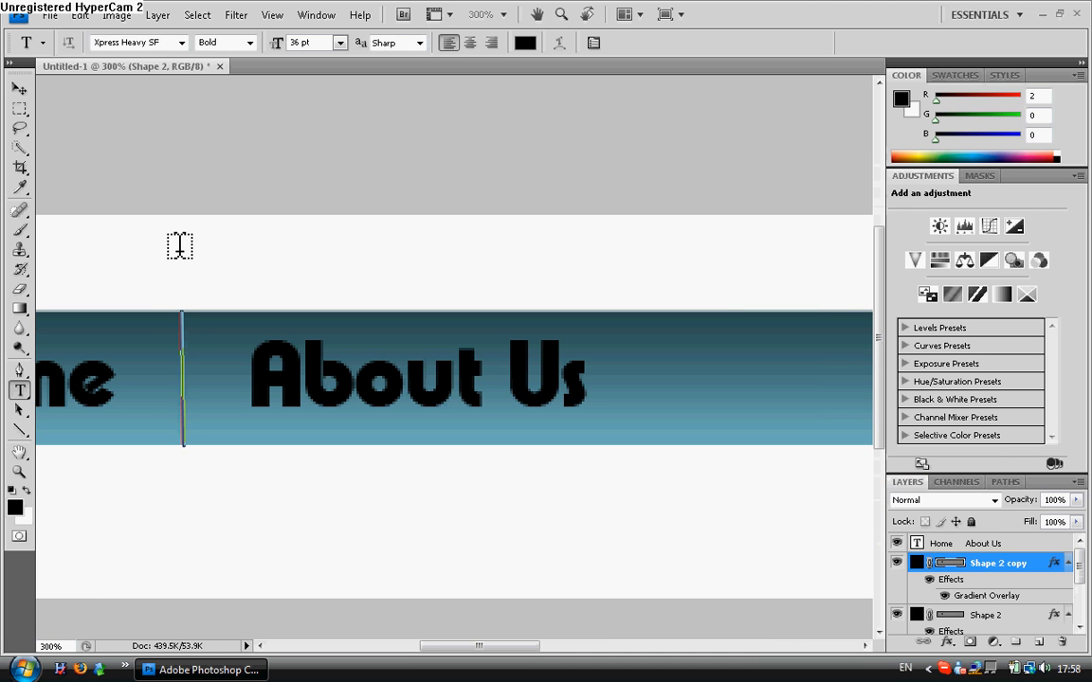
pyautogui.click(11, 90)
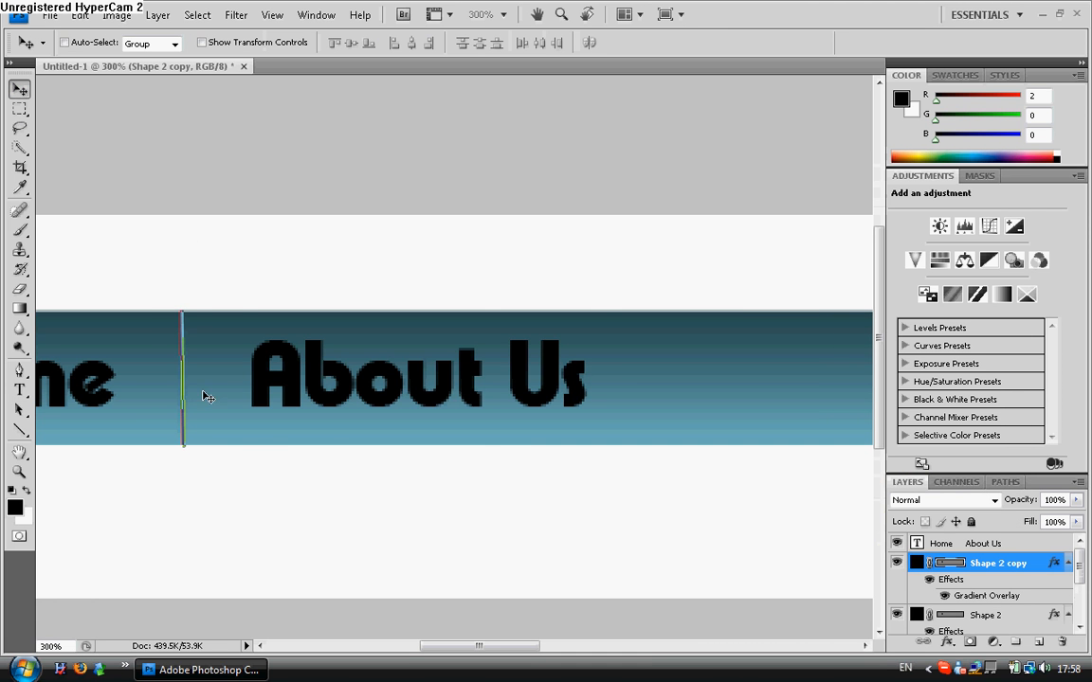
pyautogui.moveTo(182, 379); pyautogui.dragTo(618, 379)
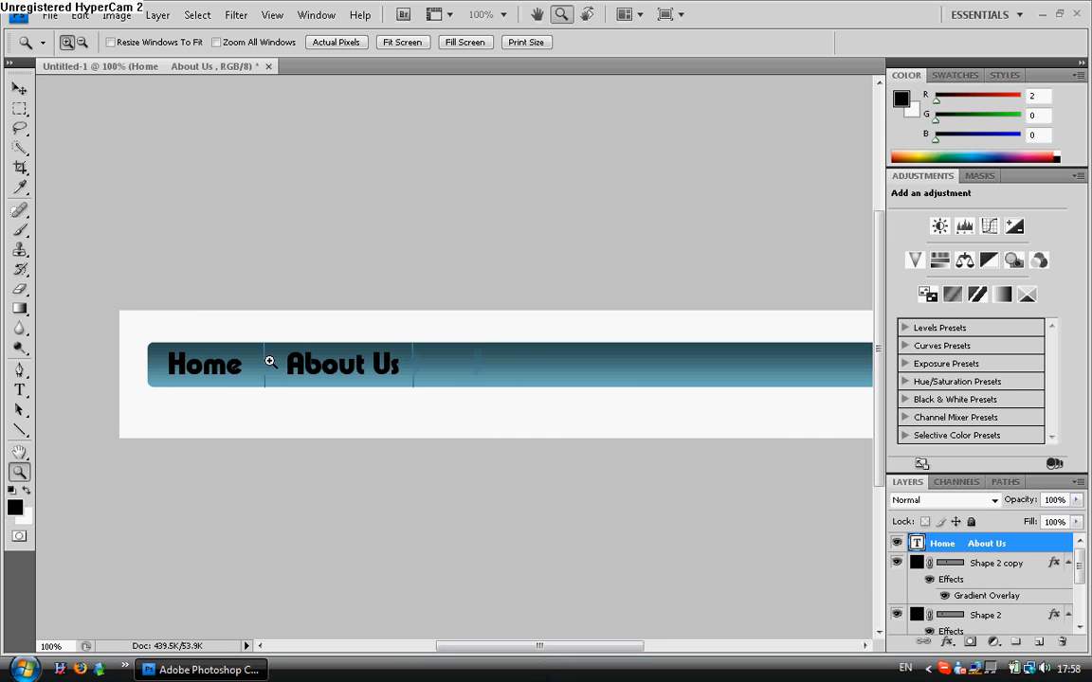
pyautogui.moveTo(53, 432)
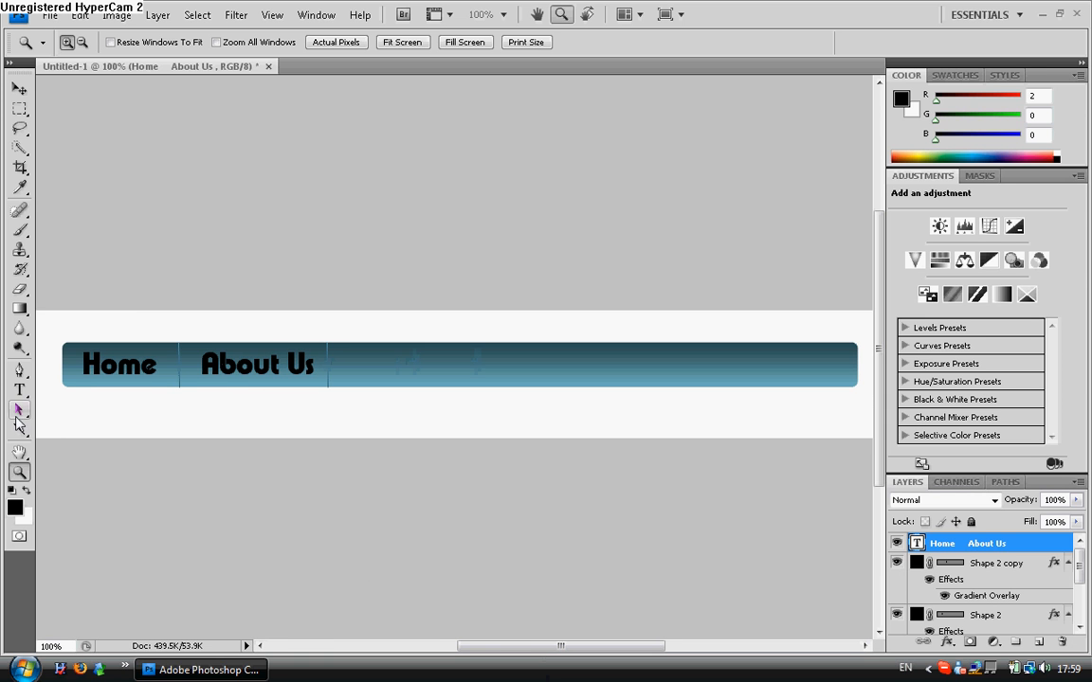
# Save the document as Untitled-1 in Photoshop PSD format on the Desktop.
pyautogui.click(62, 15)
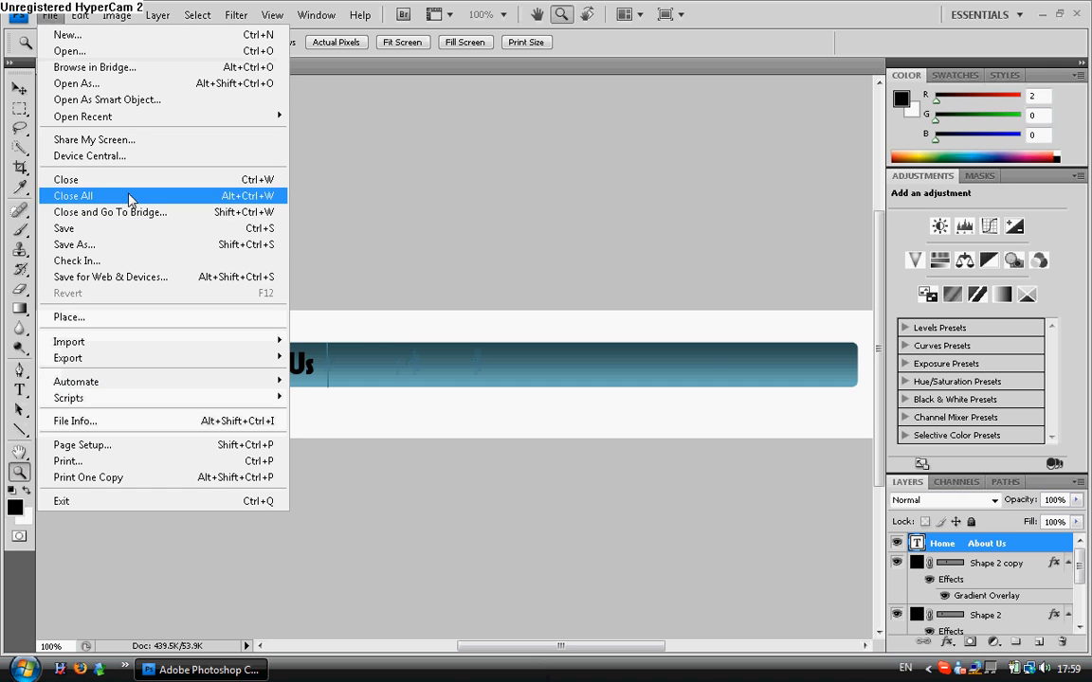
pyautogui.click(74, 244)
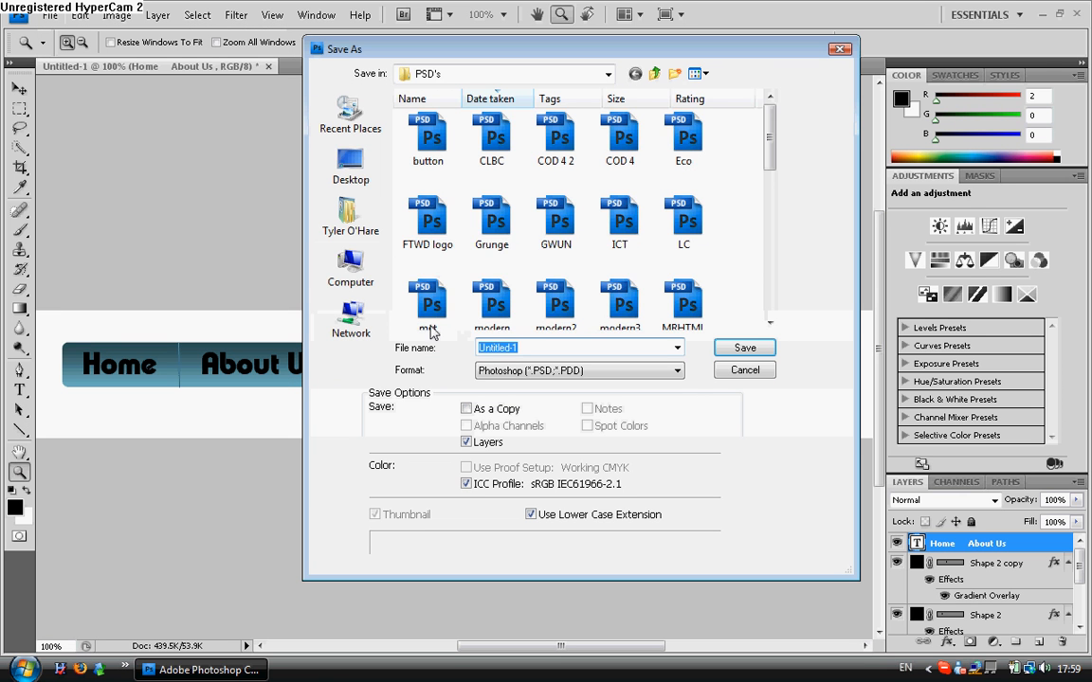
pyautogui.click(350, 166)
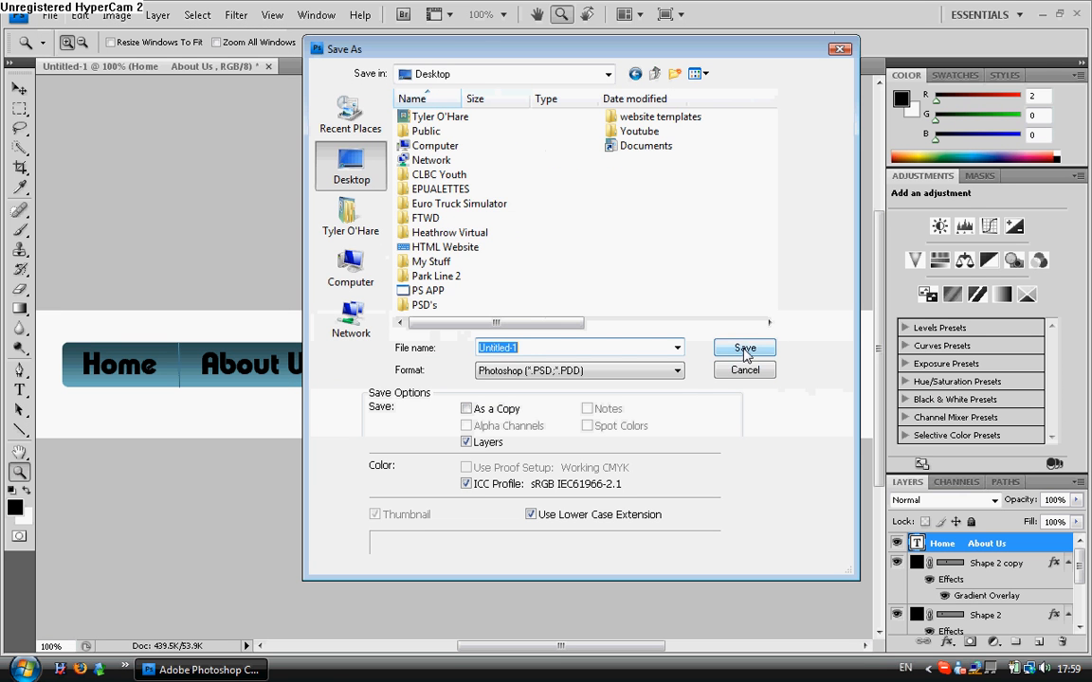
pyautogui.click(743, 349)
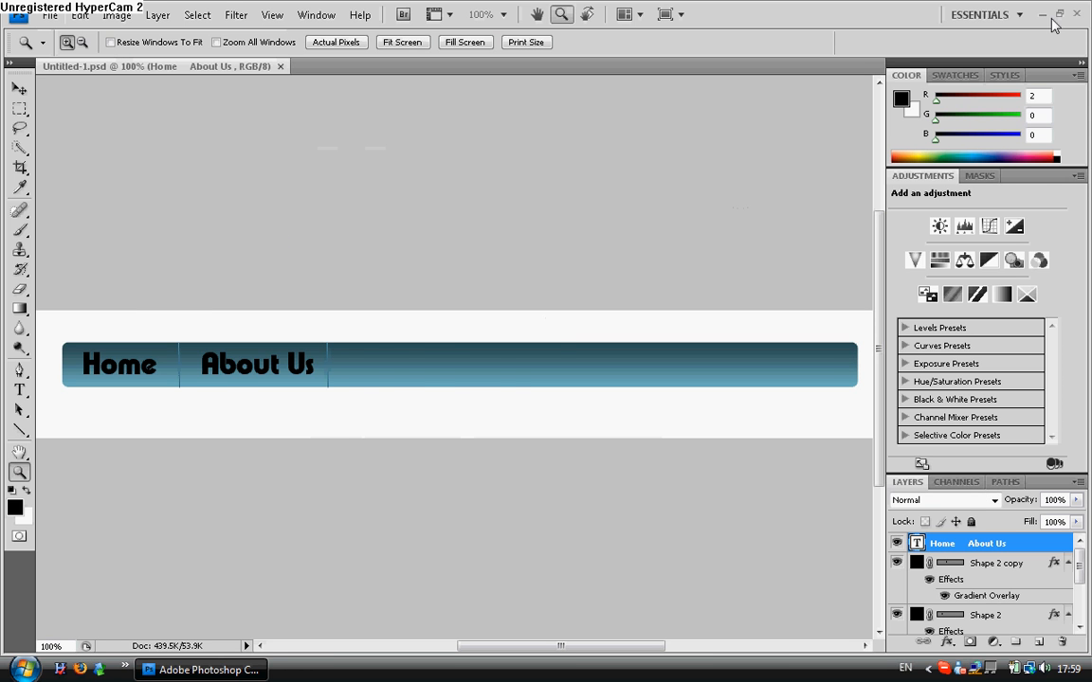
pyautogui.click(1063, 15)
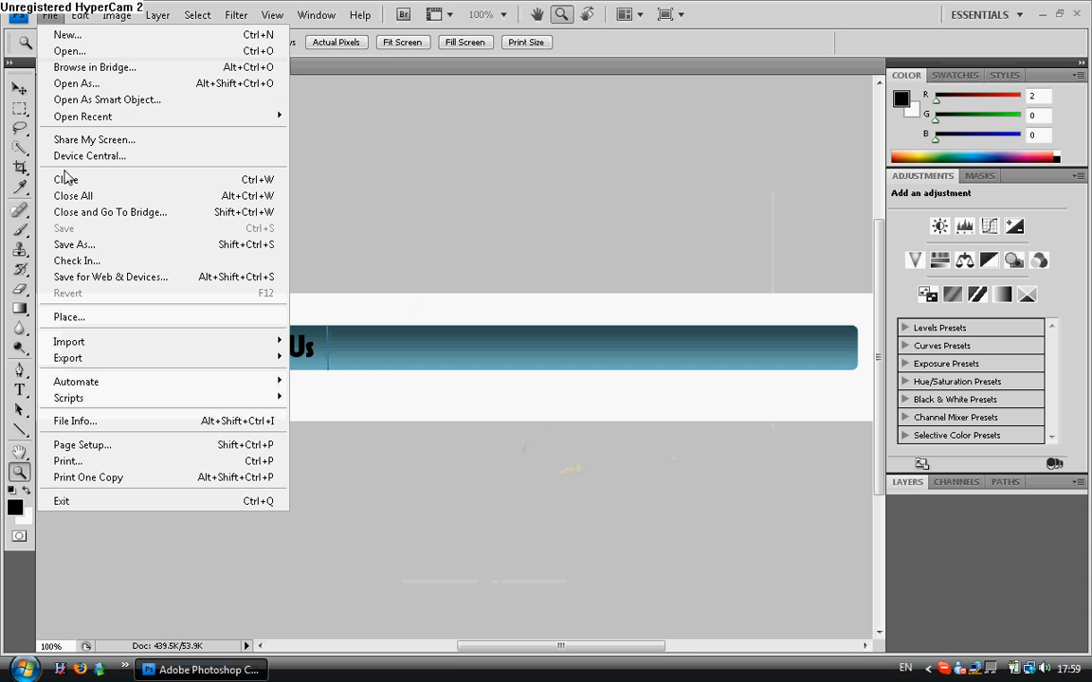
# Save a JPEG copy named Untitled-1 to the Desktop at maximum quality.
pyautogui.click(73, 245)
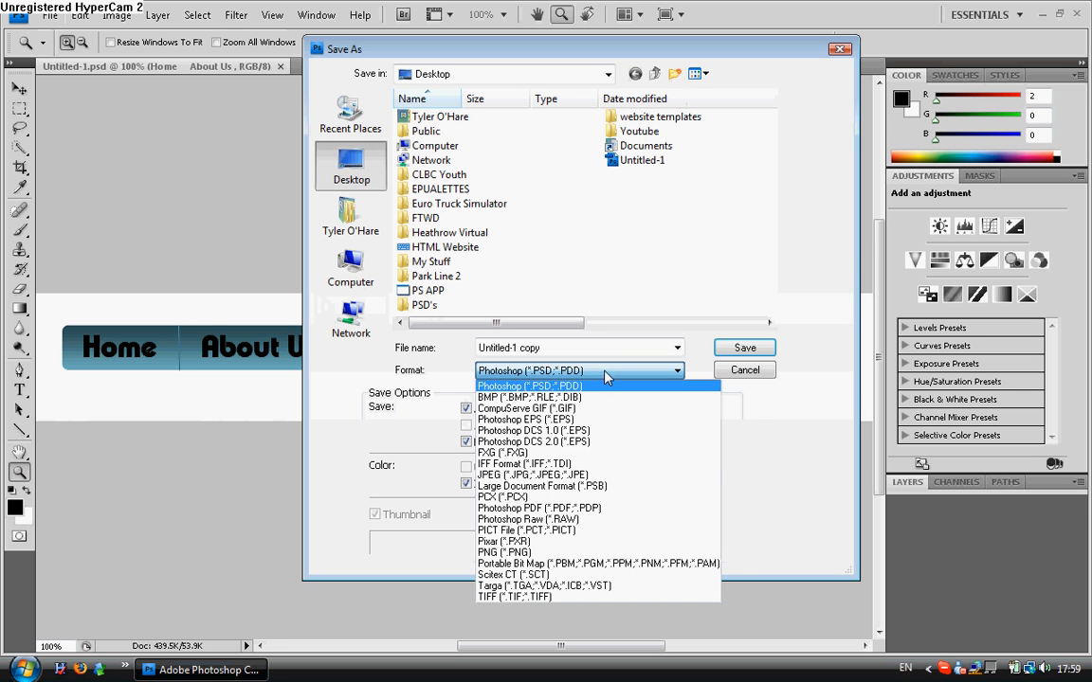
pyautogui.click(530, 474)
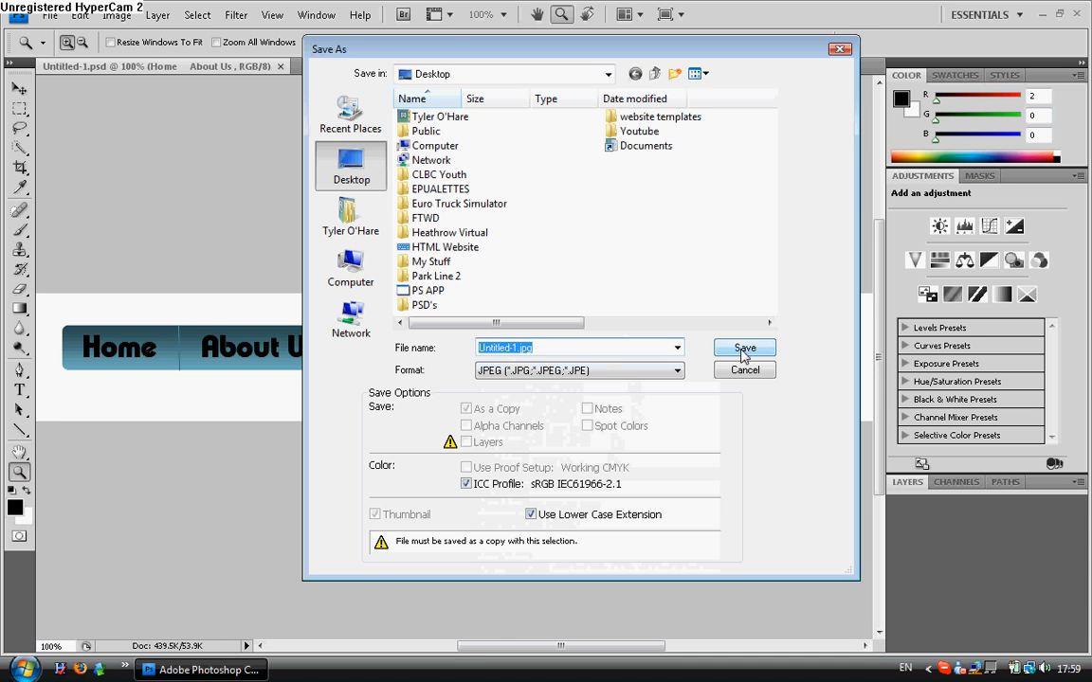
pyautogui.click(743, 349)
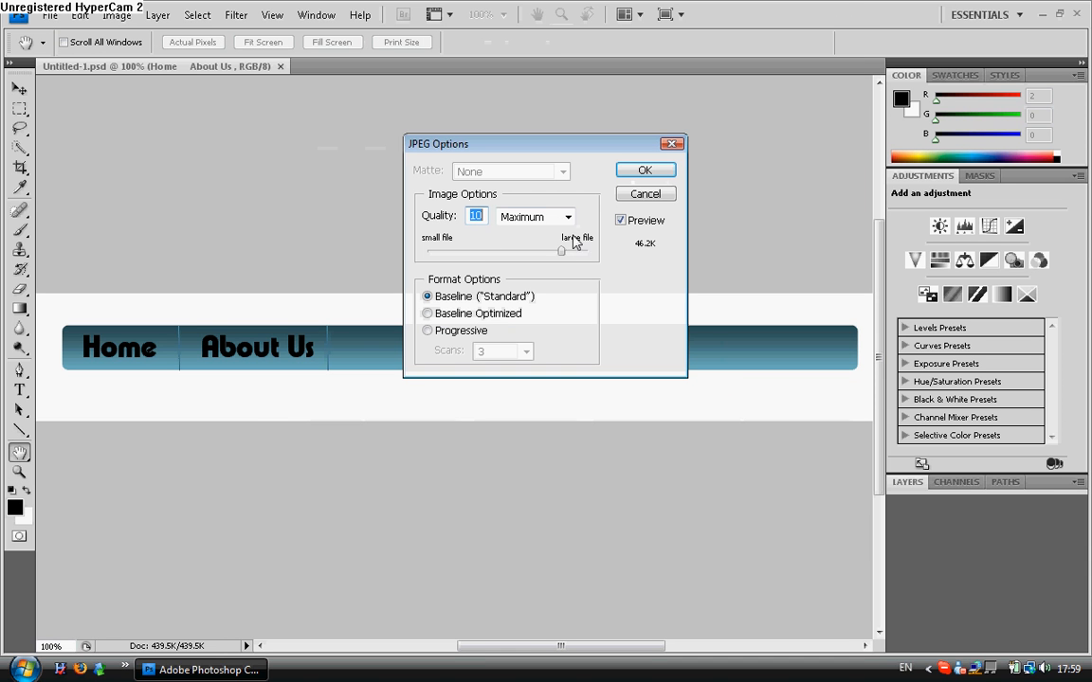
pyautogui.moveTo(561, 250); pyautogui.dragTo(587, 250)
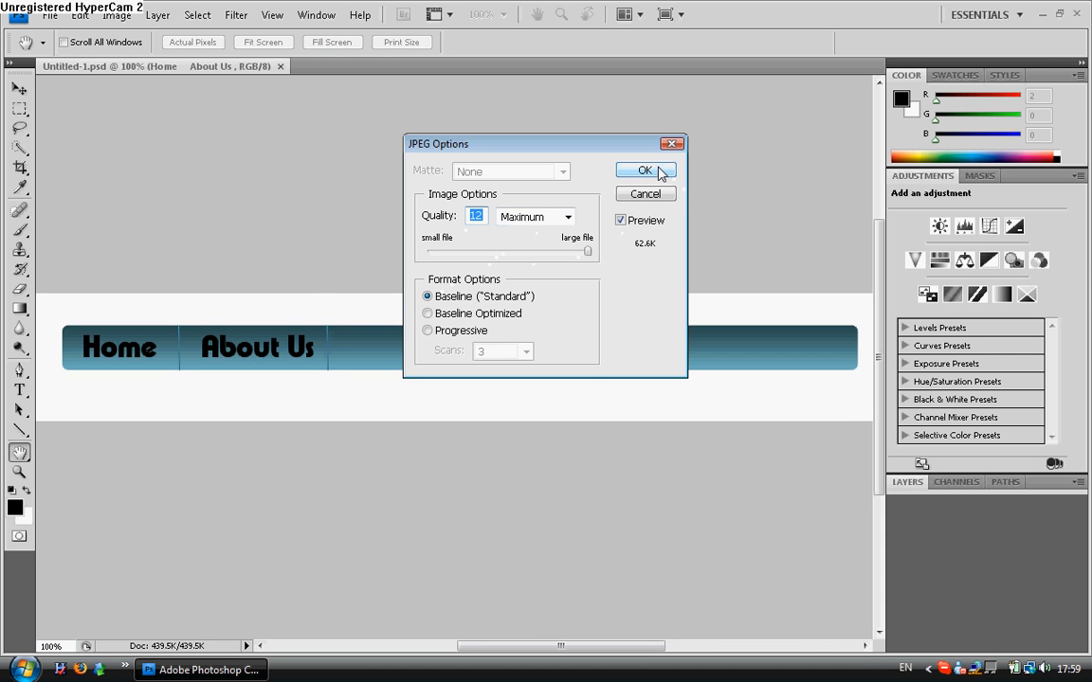
pyautogui.moveTo(654, 193)
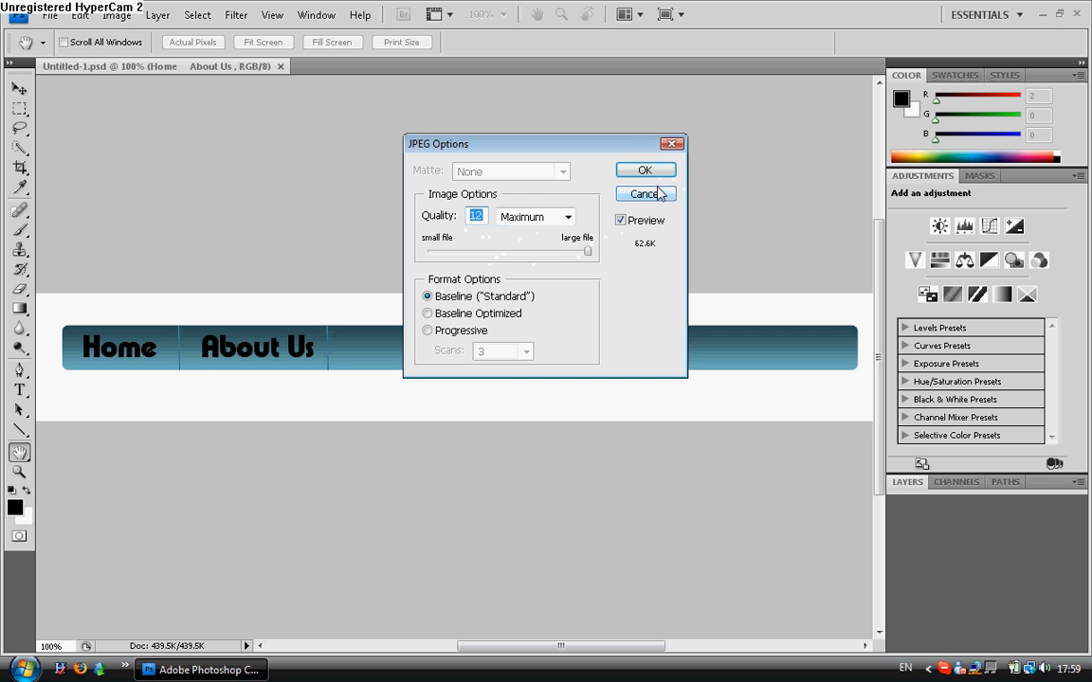
pyautogui.moveTo(644, 171)
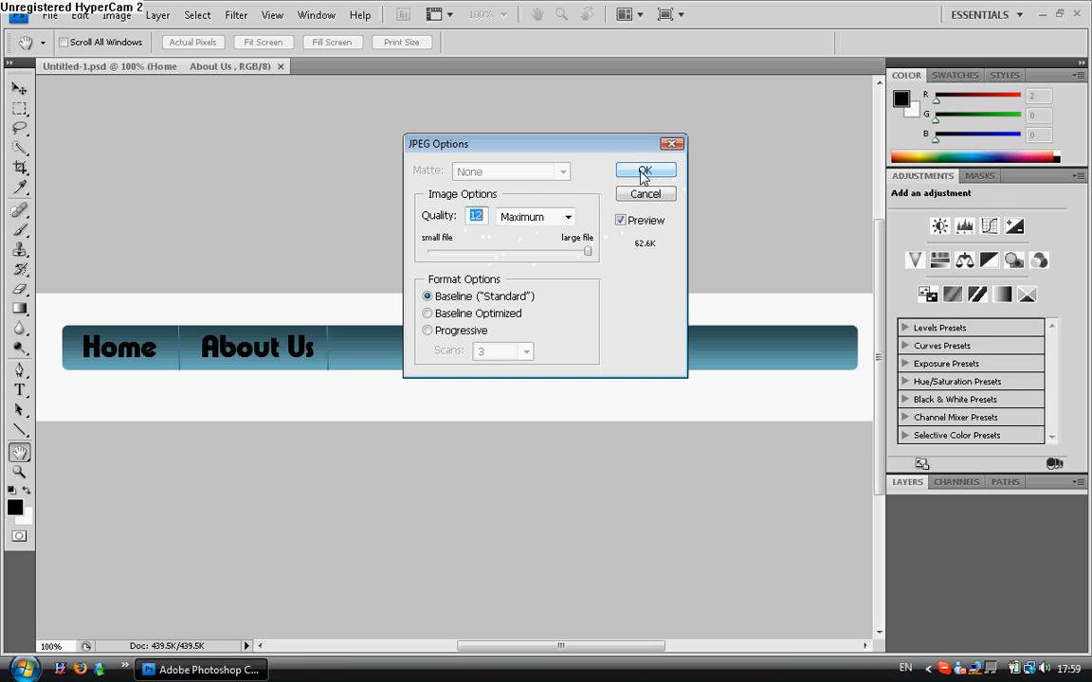
pyautogui.click(644, 170)
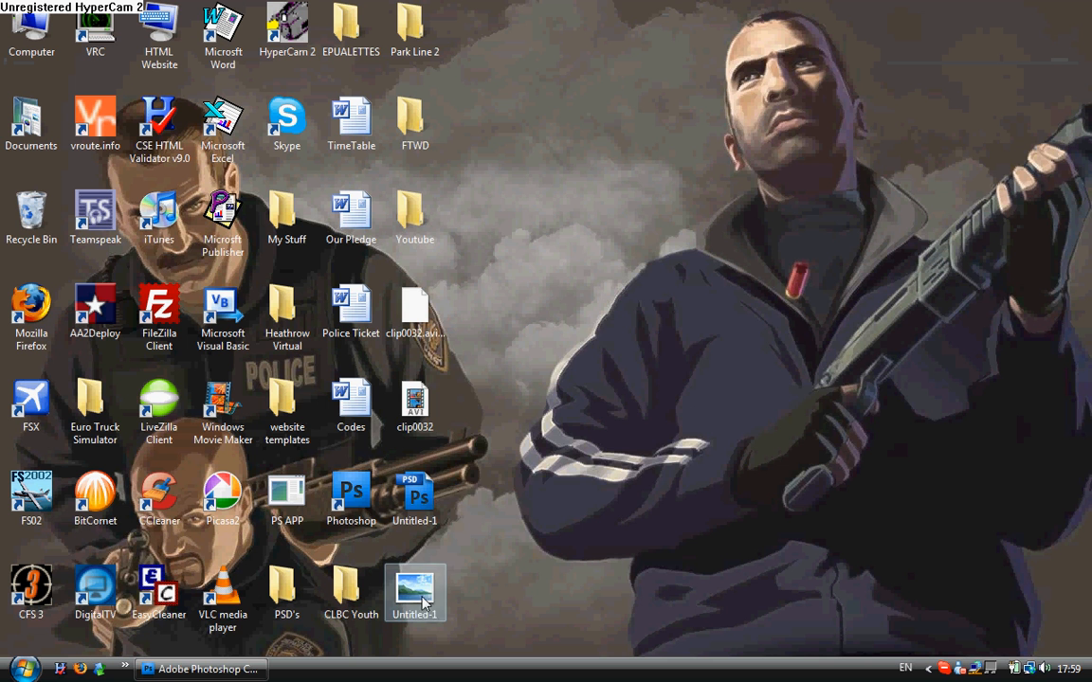
# Preview Untitled-1.jpg in Firefox and copy the image into a new Photoshop document.
pyautogui.rightClick(413, 591)
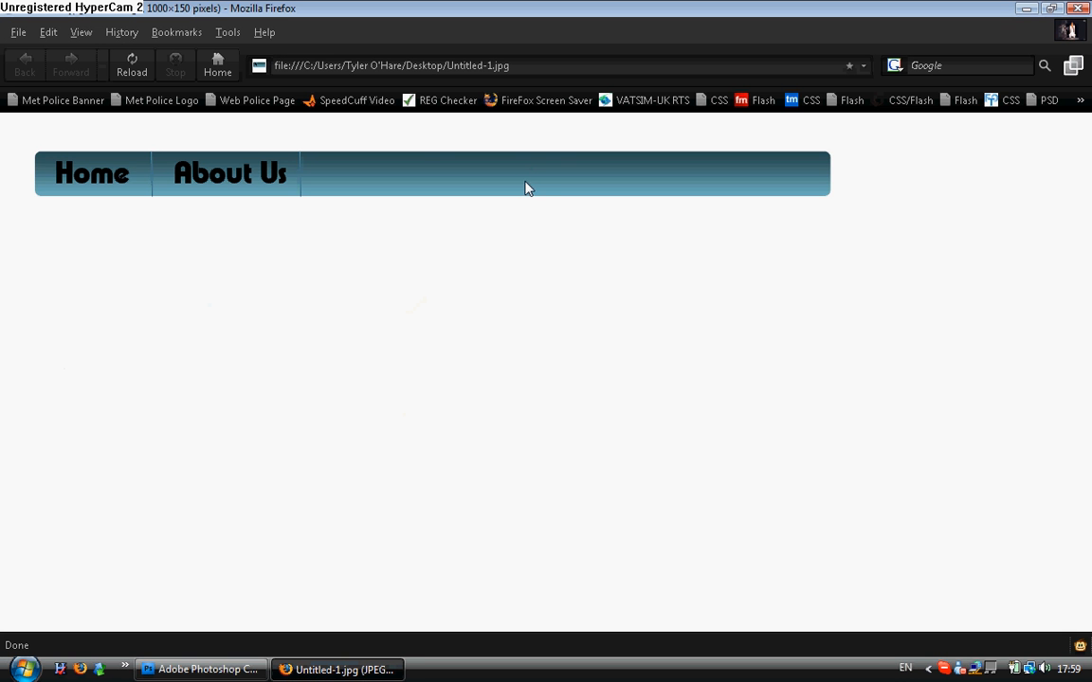
pyautogui.moveTo(413, 171)
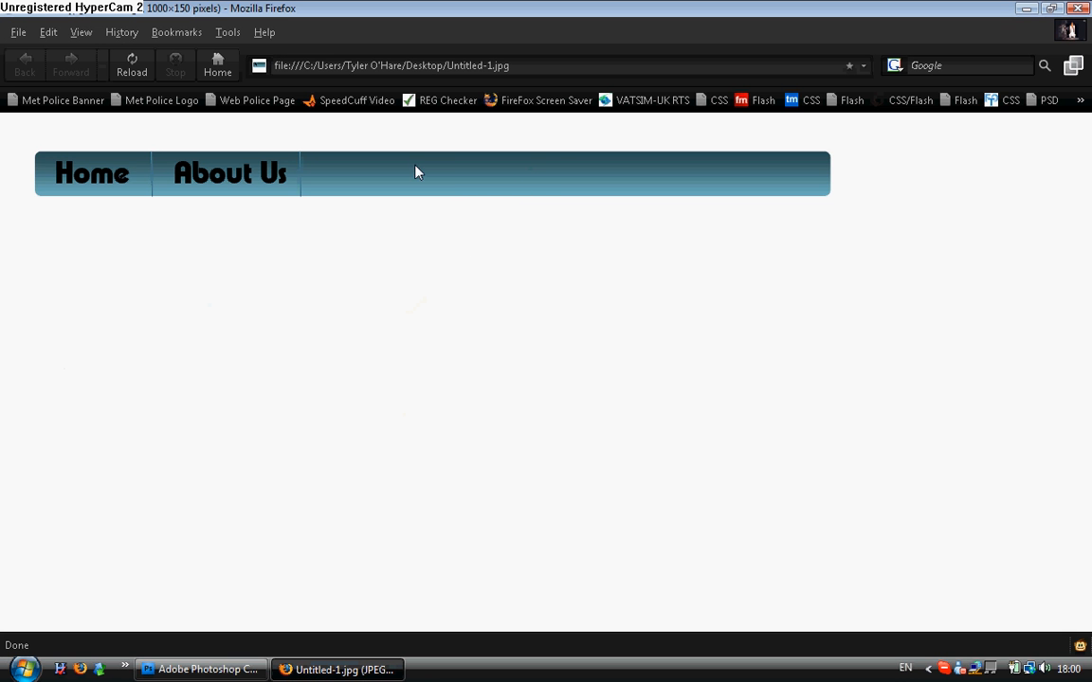
pyautogui.rightClick(417, 172)
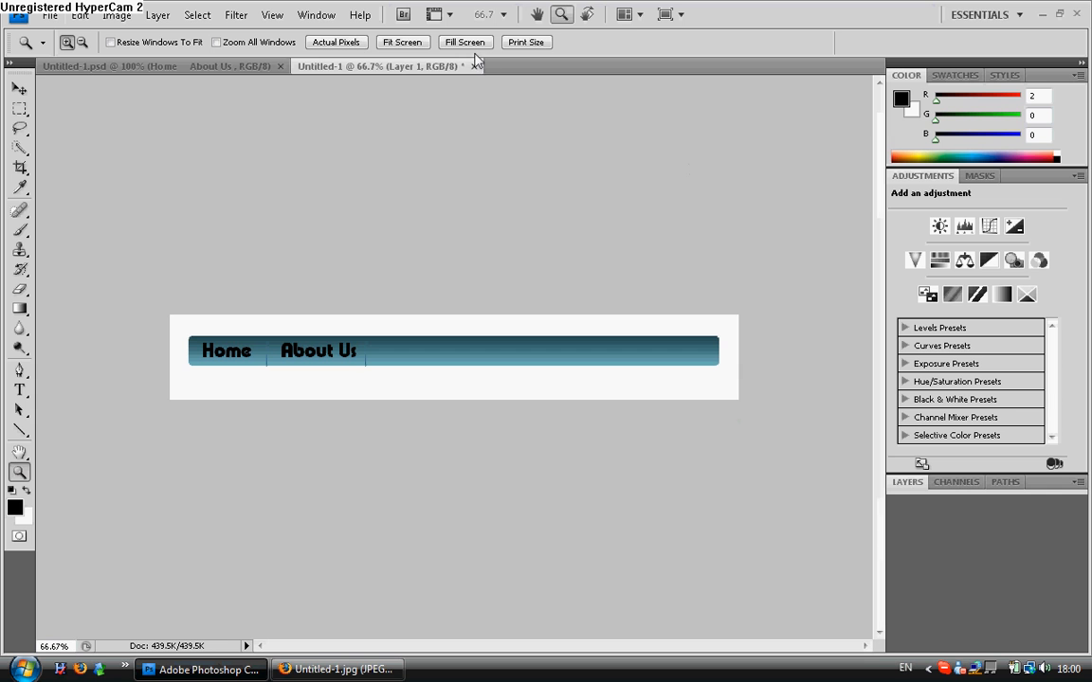
# Close the extra Untitled-1 document, discarding changes, to return to the navigation bar PSD.
pyautogui.click(479, 65)
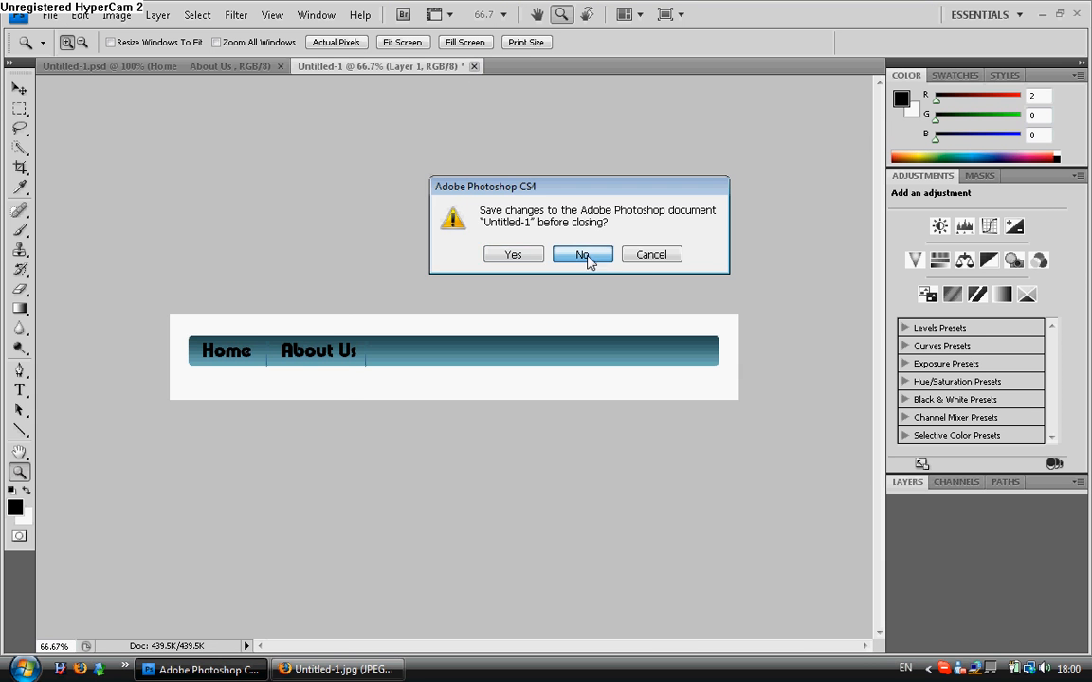
pyautogui.click(582, 254)
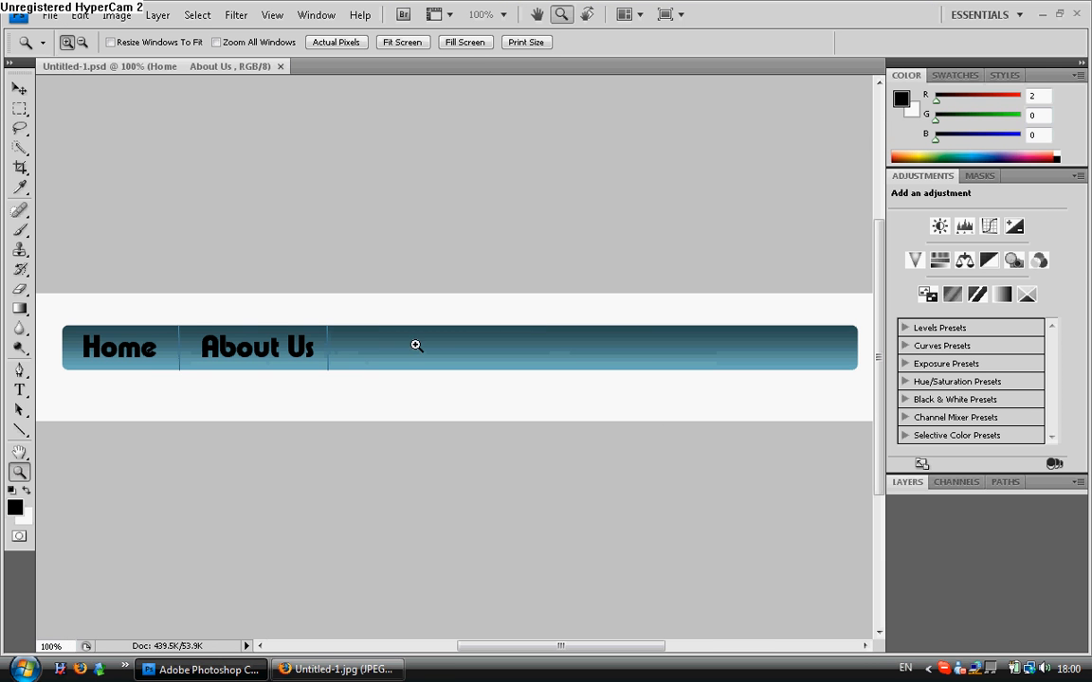
pyautogui.moveTo(300, 426)
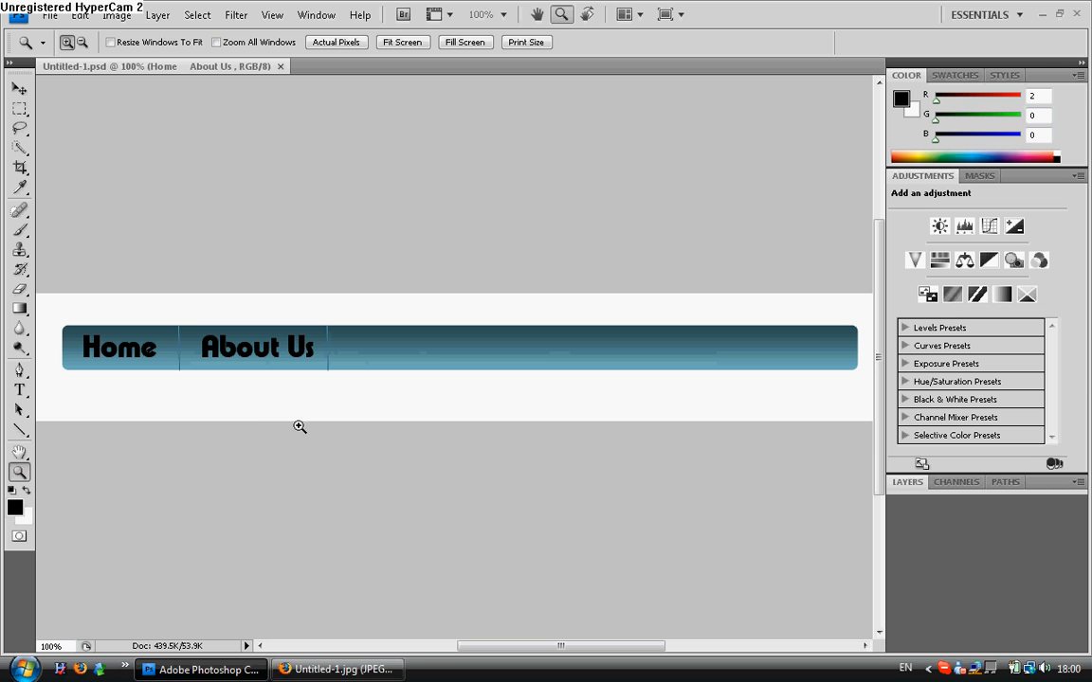
pyautogui.moveTo(324, 378)
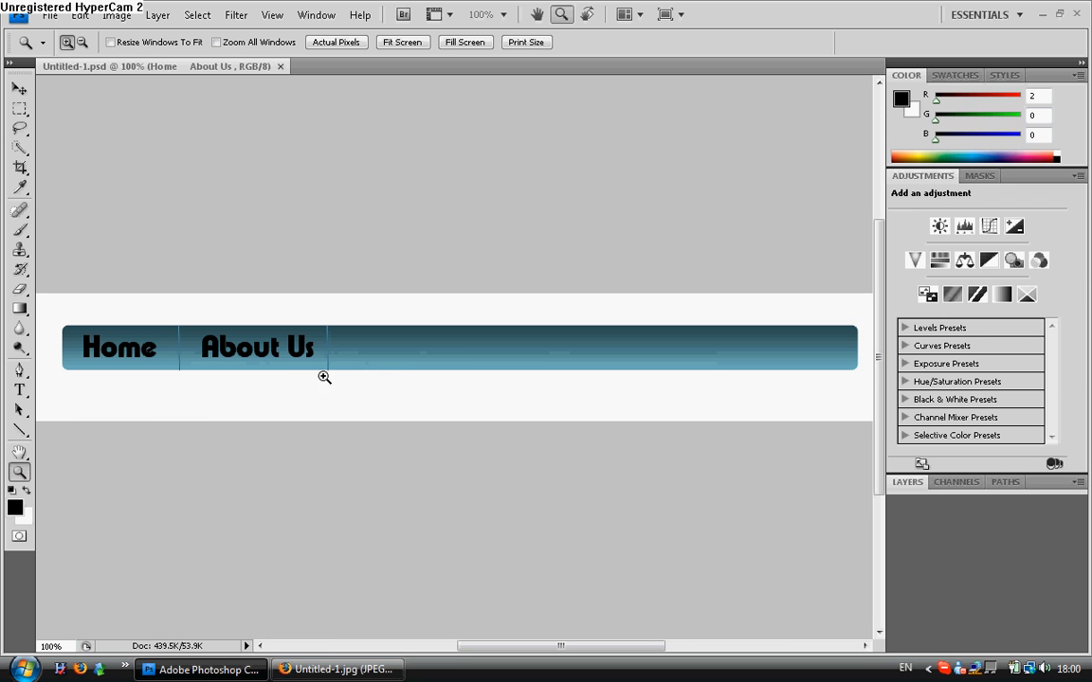
pyautogui.moveTo(125, 405)
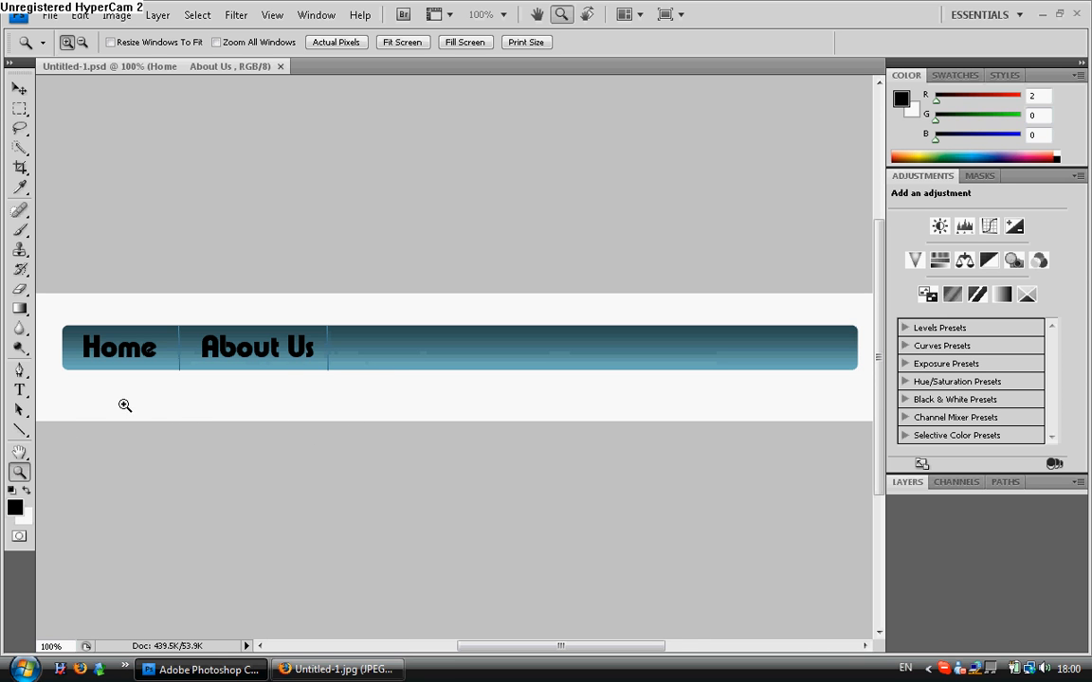
pyautogui.moveTo(115, 371)
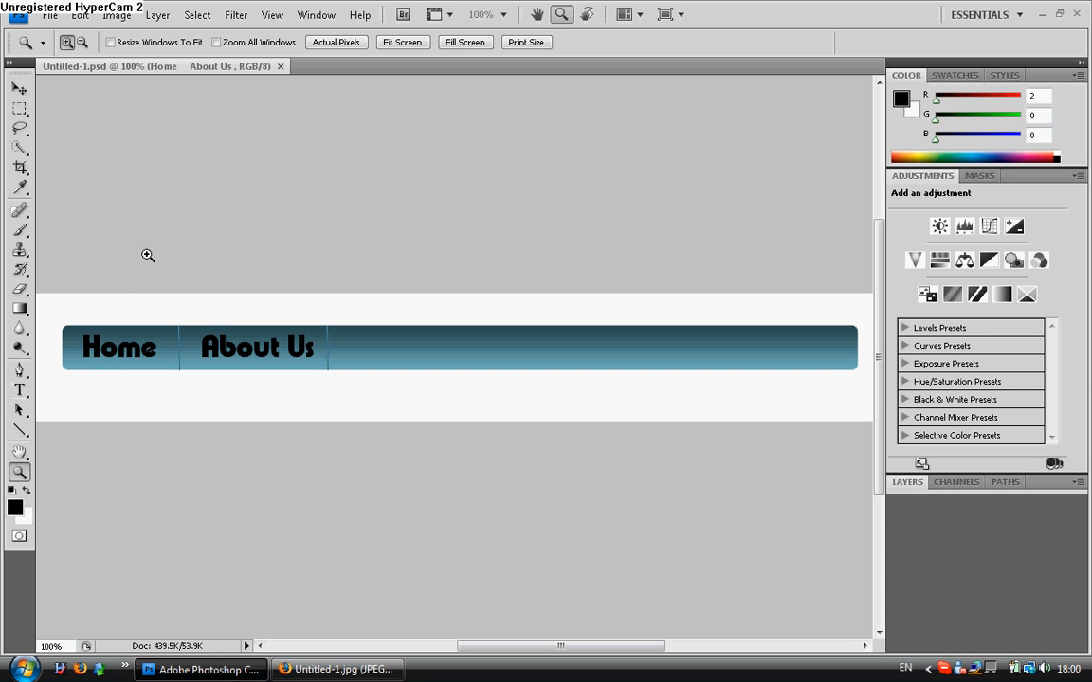
pyautogui.moveTo(282, 394)
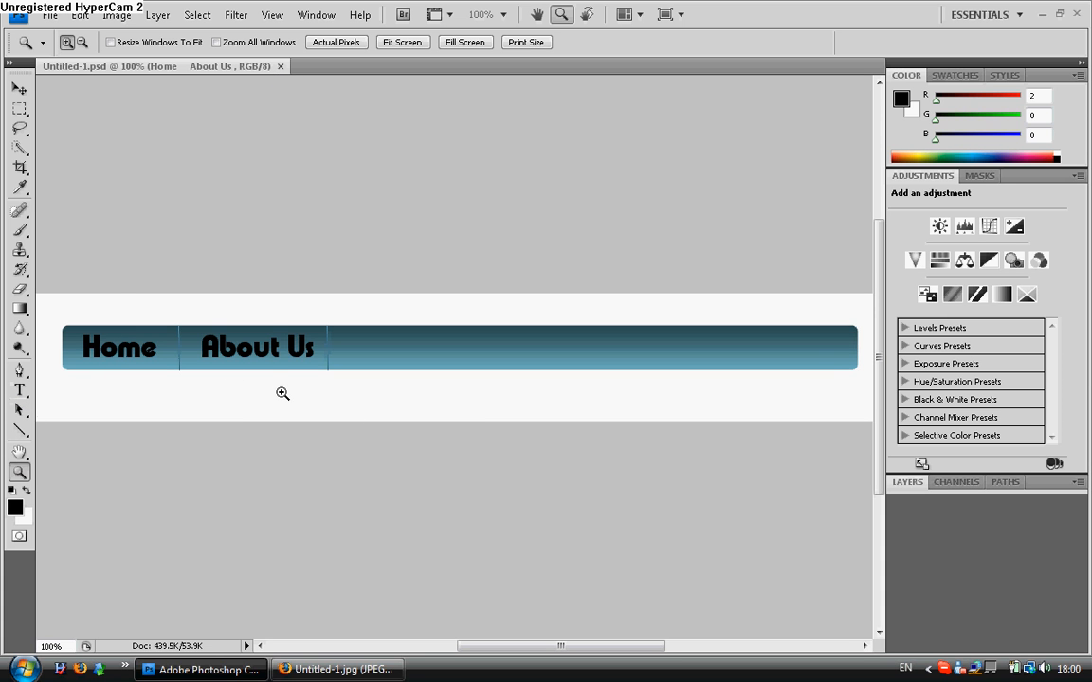
pyautogui.moveTo(326, 176)
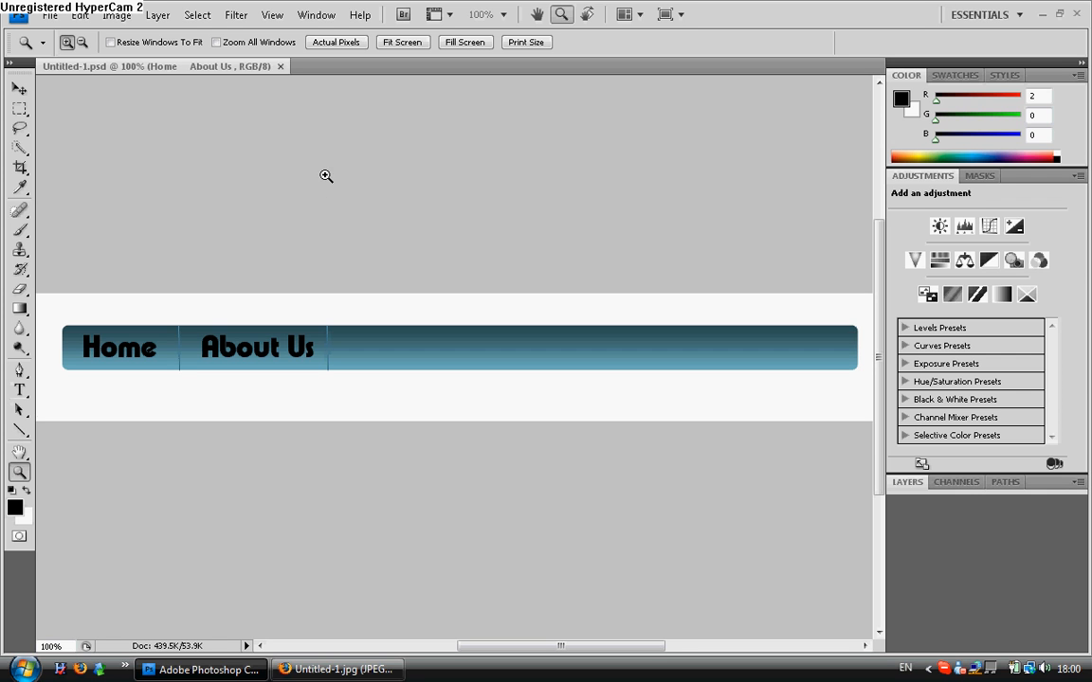